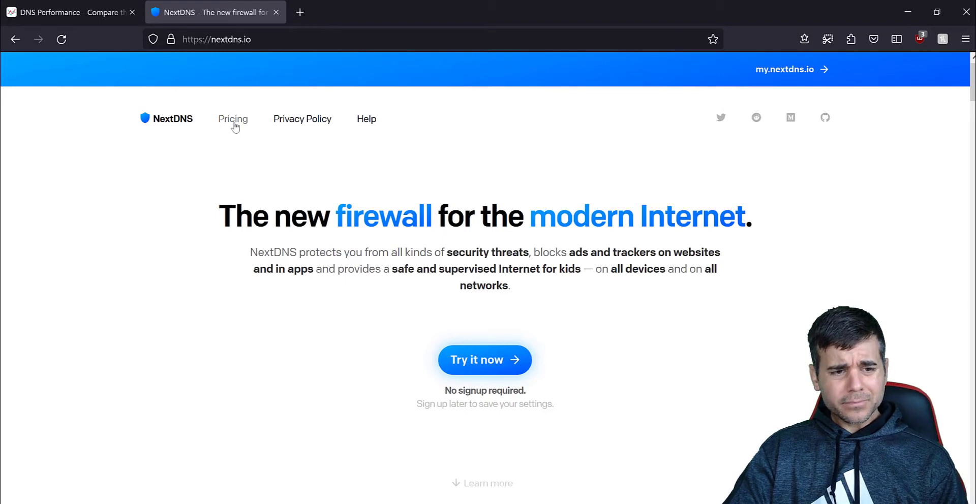
# - Review My First Configuration's Setup page, scrolling through Endpoints and the Setup Guide
pyautogui.click(233, 119)
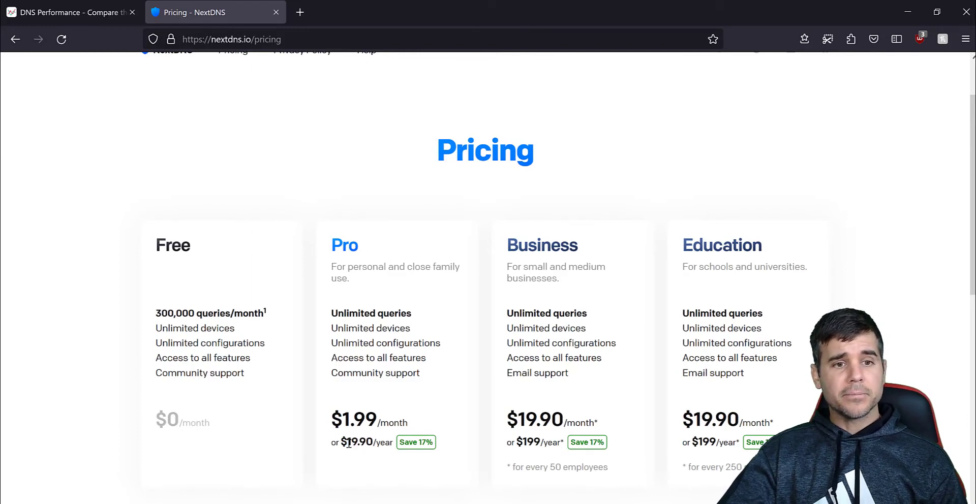
pyautogui.moveTo(345, 244)
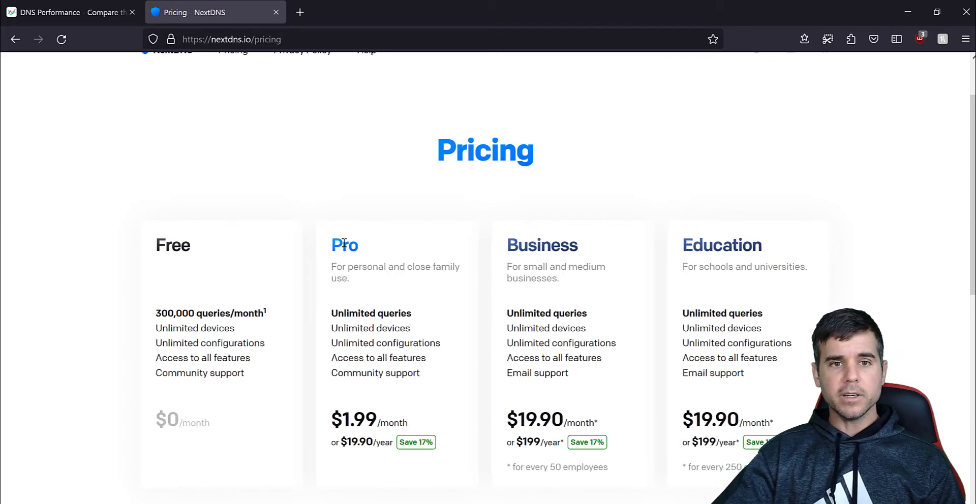
pyautogui.scroll(3)
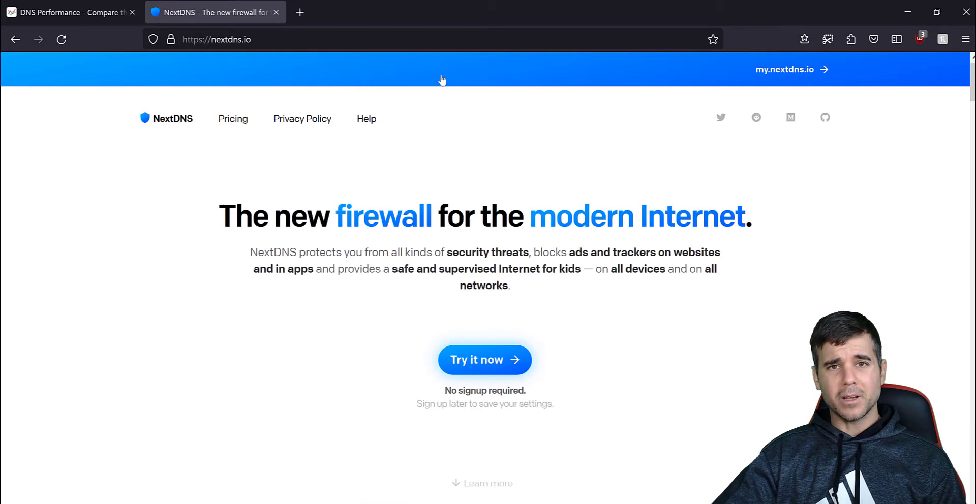
pyautogui.moveTo(483, 72)
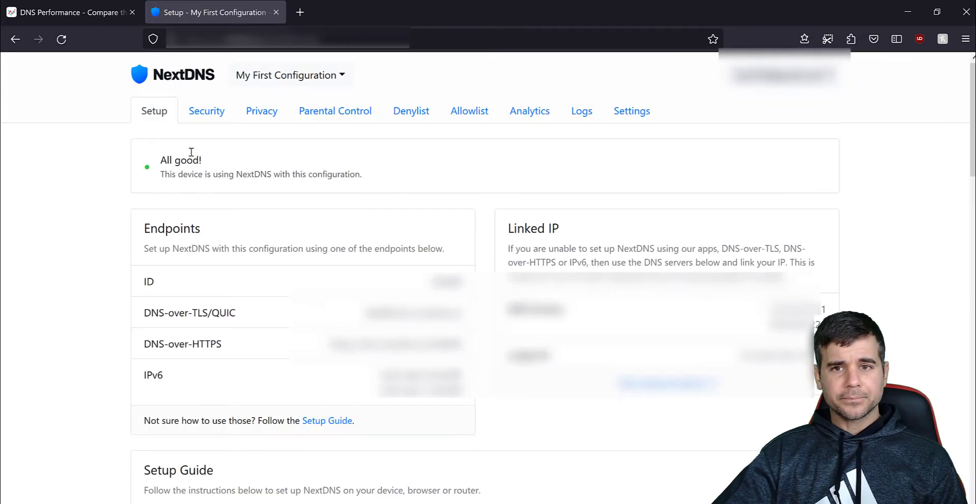
pyautogui.moveTo(714, 130)
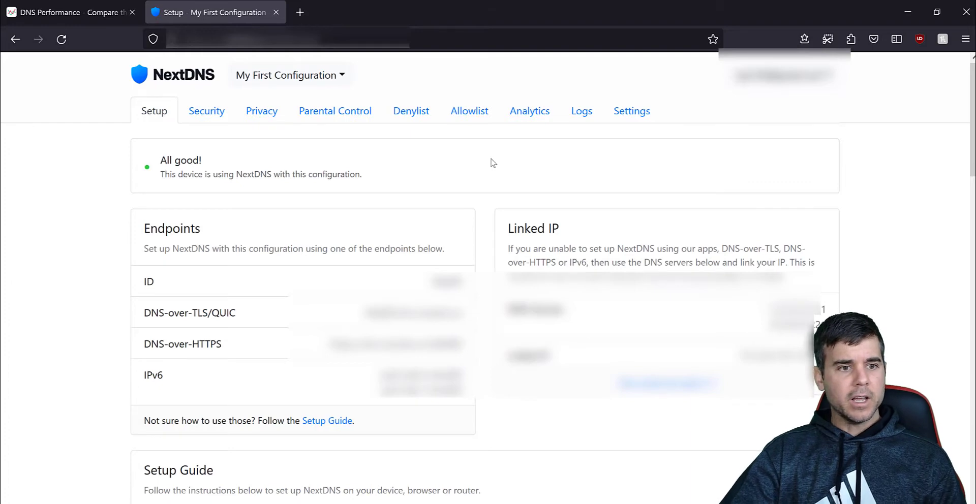
pyautogui.moveTo(136, 193)
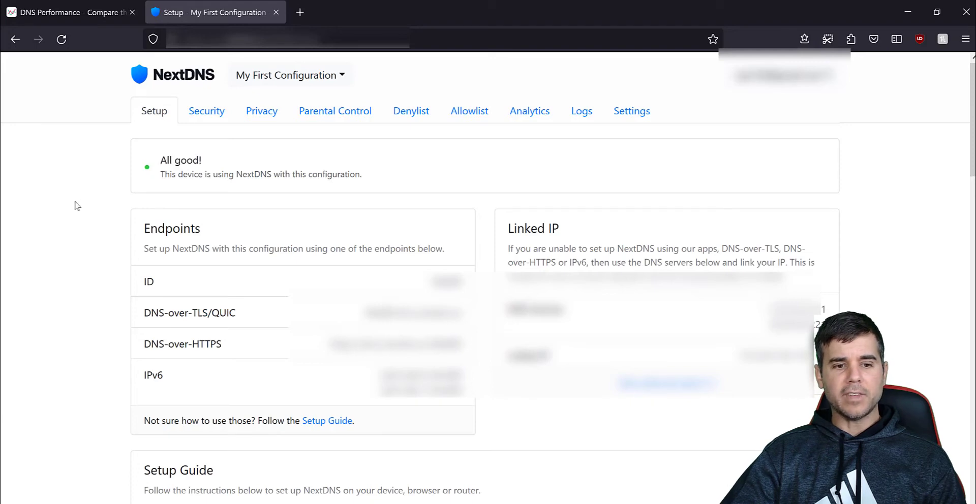
pyautogui.scroll(-3)
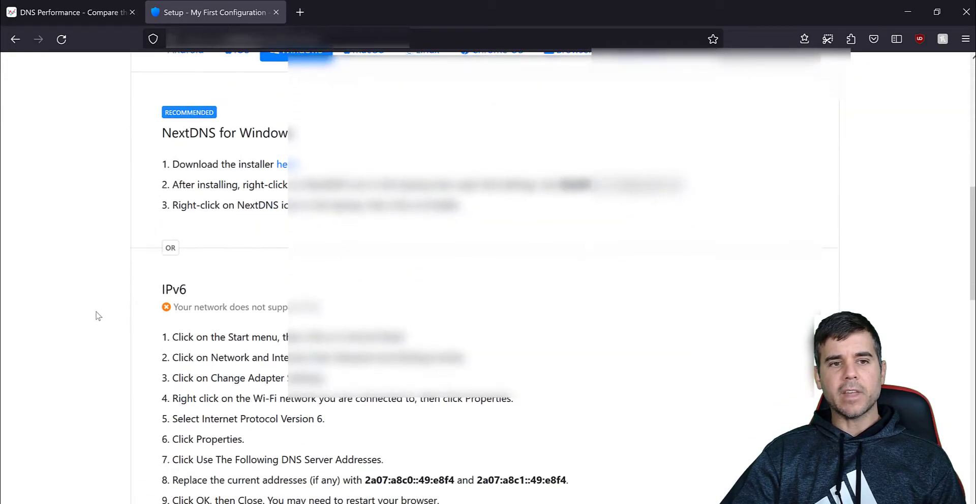
pyautogui.scroll(3)
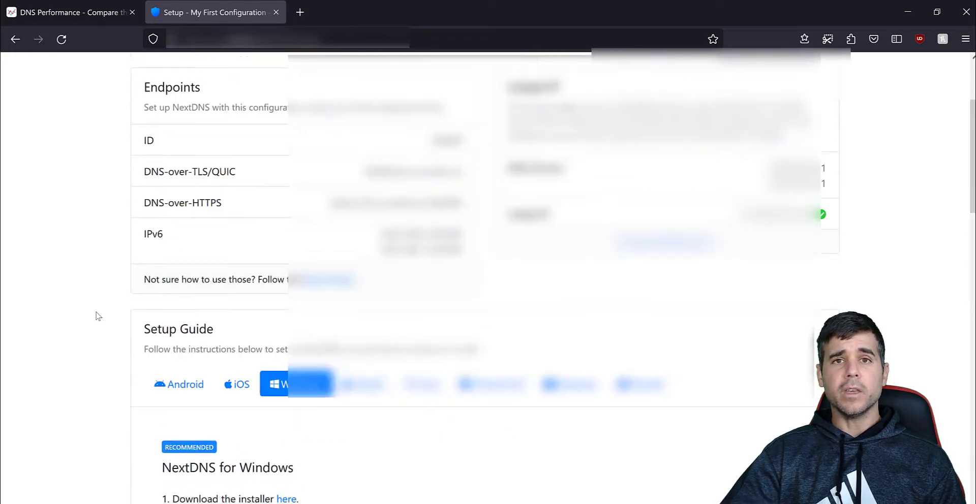
pyautogui.scroll(3)
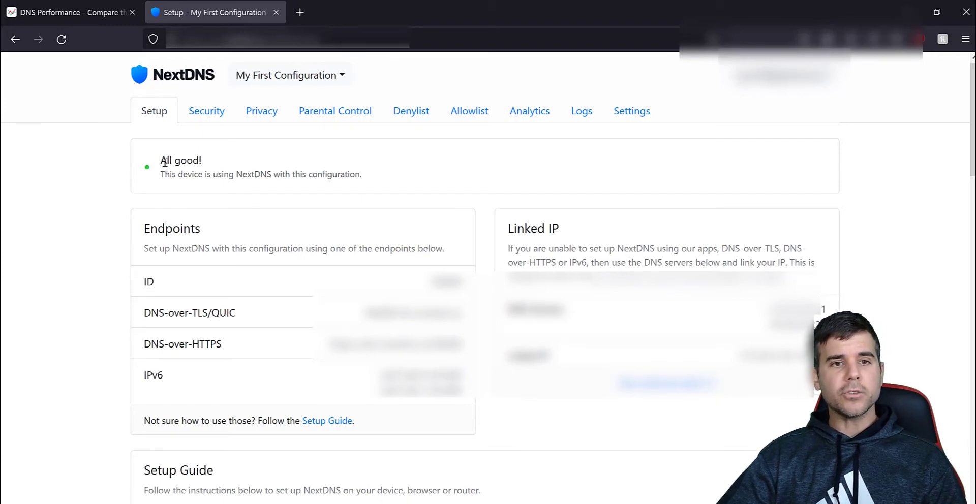
pyautogui.moveTo(221, 111)
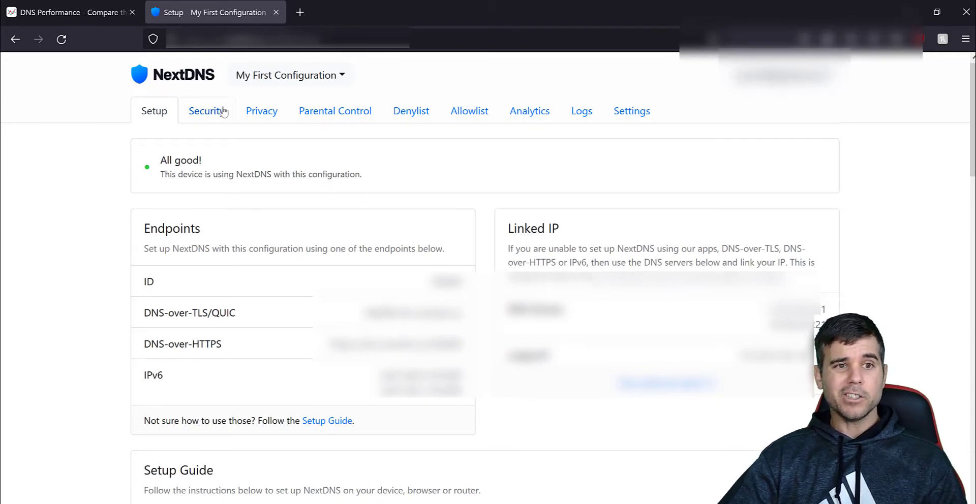
pyautogui.moveTo(261, 119)
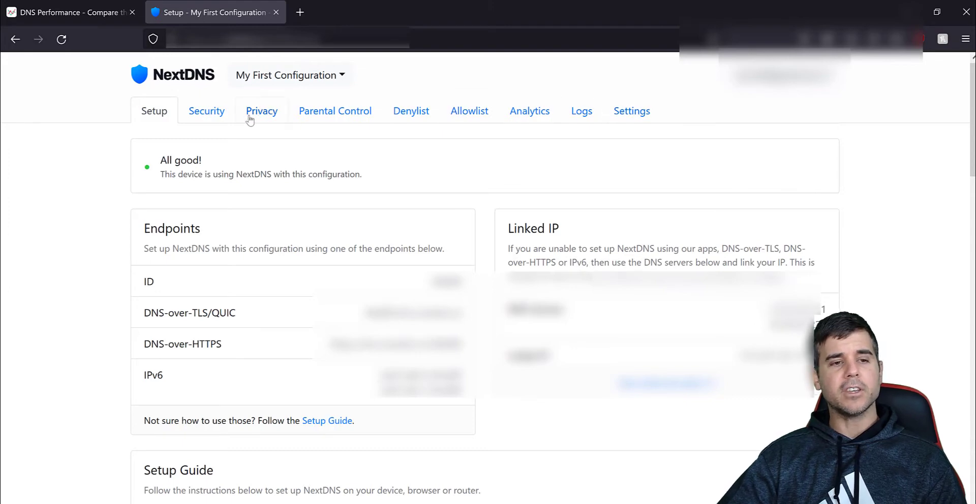
# - Review the Security tab: Threat Intelligence Feeds, Google Safe Browsing, Cryptojacking and Typosquatting protections
pyautogui.click(206, 111)
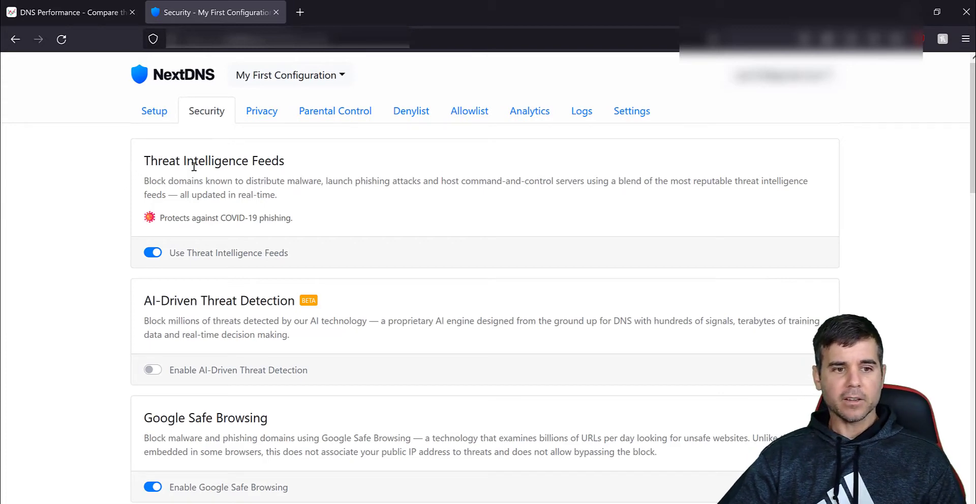
pyautogui.scroll(-3)
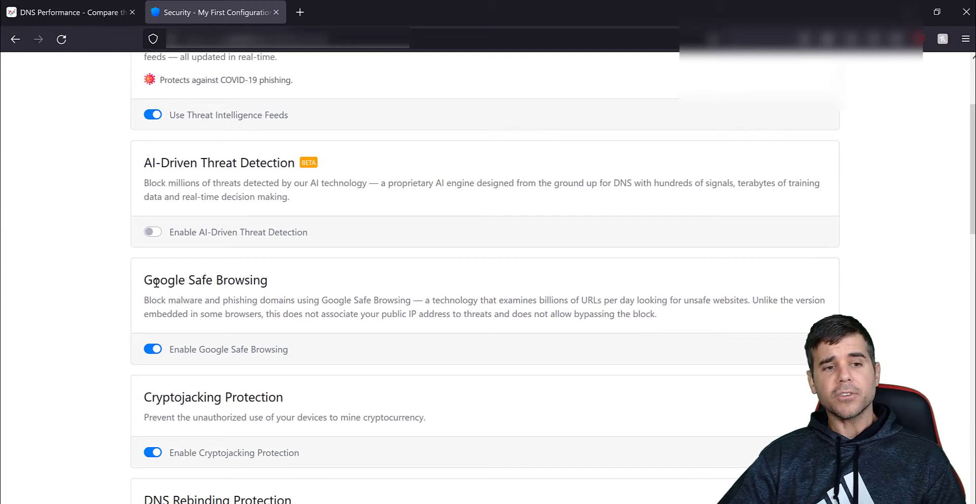
pyautogui.scroll(-3)
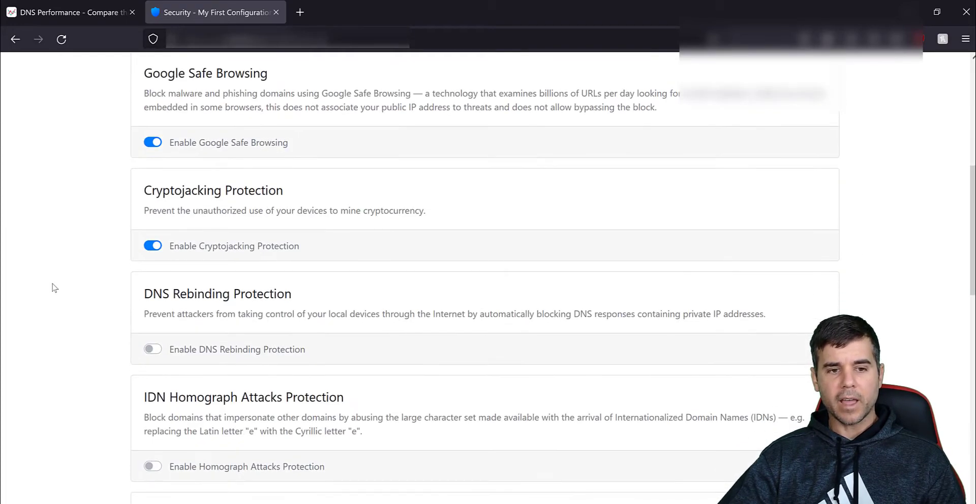
pyautogui.scroll(-3)
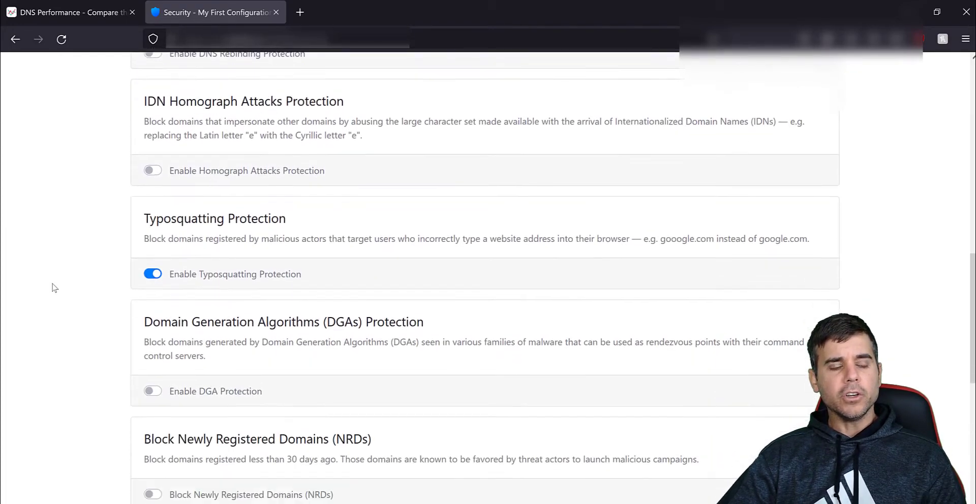
pyautogui.scroll(-3)
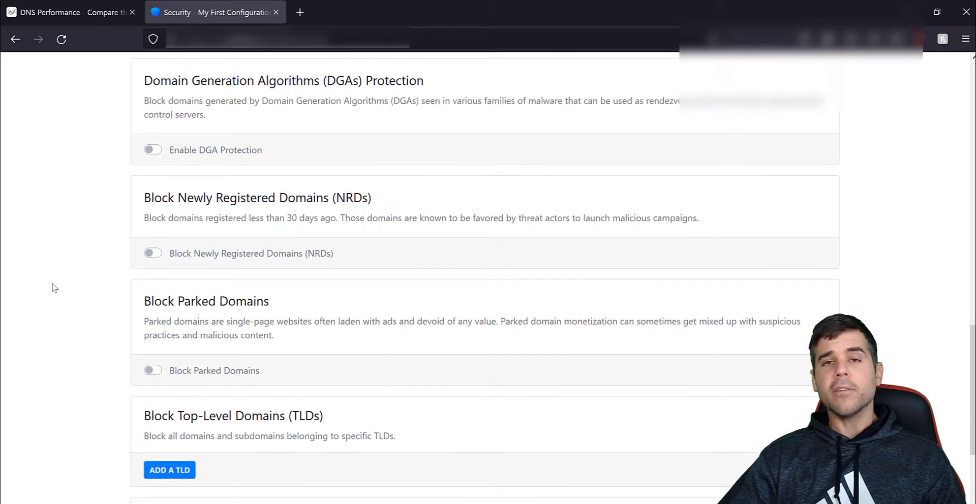
pyautogui.scroll(3)
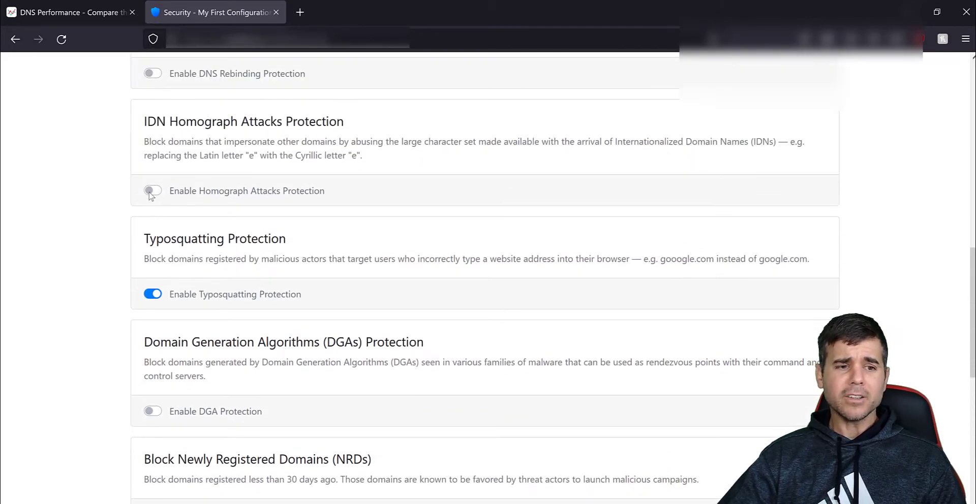
pyautogui.moveTo(153, 412)
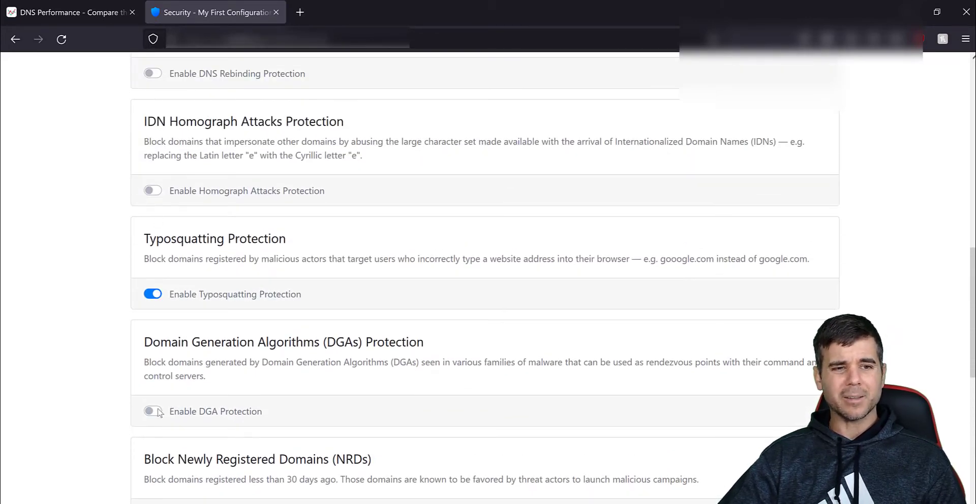
pyautogui.scroll(3)
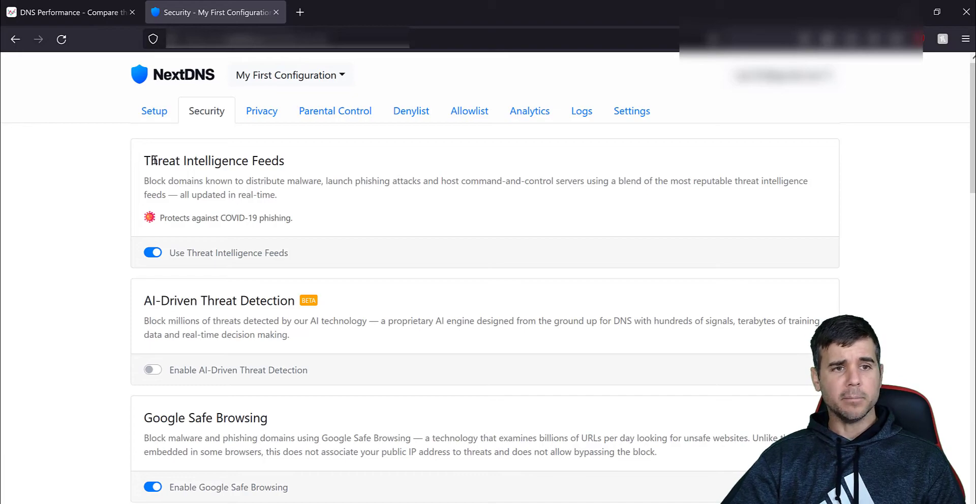
pyautogui.scroll(-3)
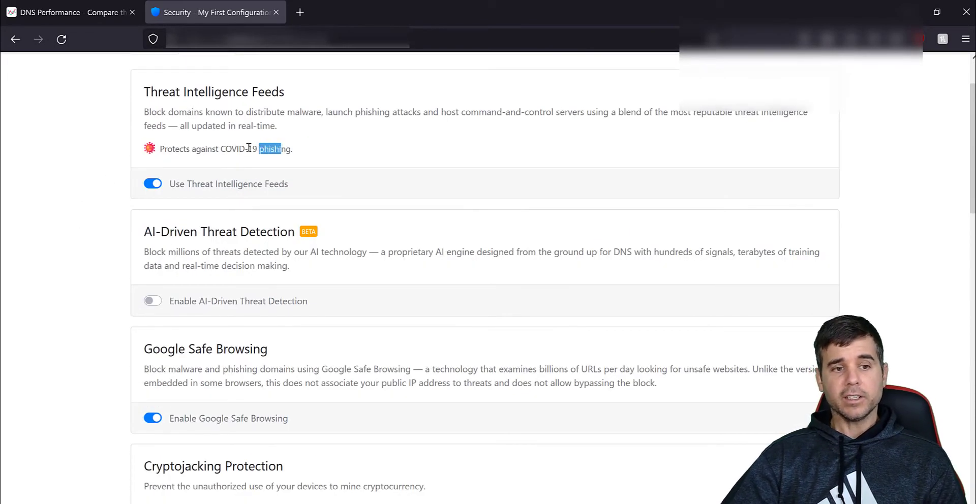
pyautogui.scroll(-3)
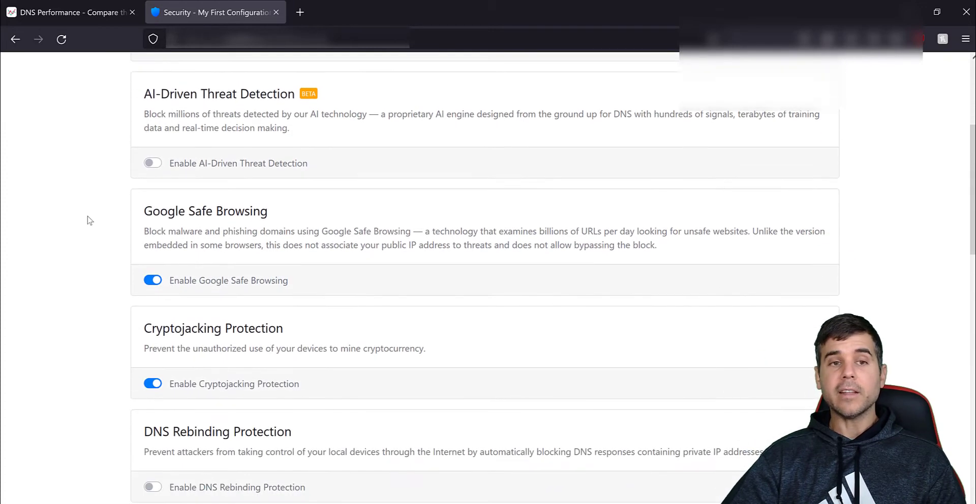
pyautogui.scroll(3)
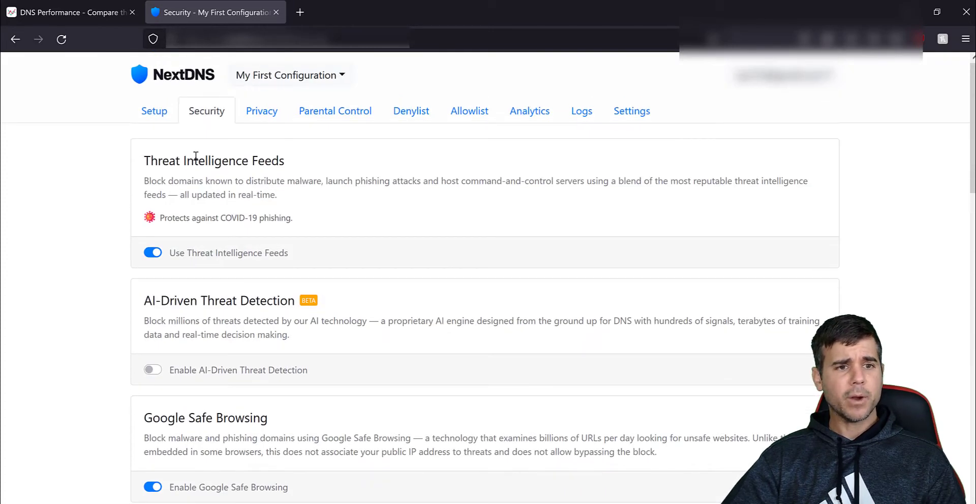
# - Review the Privacy tab's oisd and AdGuard blocklists and disguised-tracker blocking
pyautogui.click(261, 111)
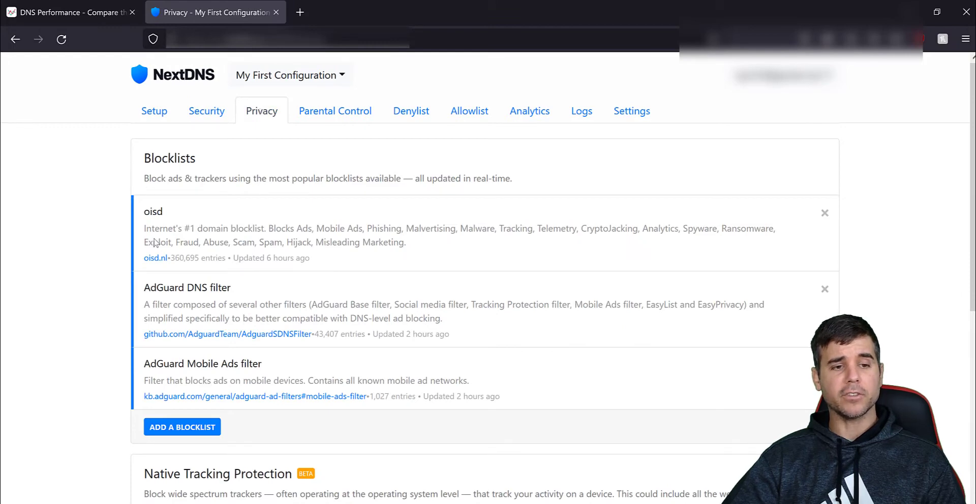
pyautogui.scroll(-3)
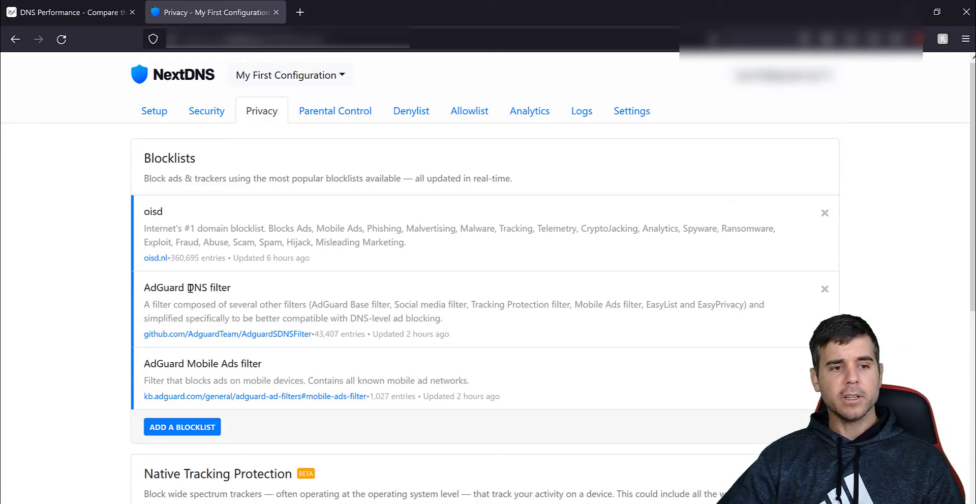
pyautogui.scroll(-3)
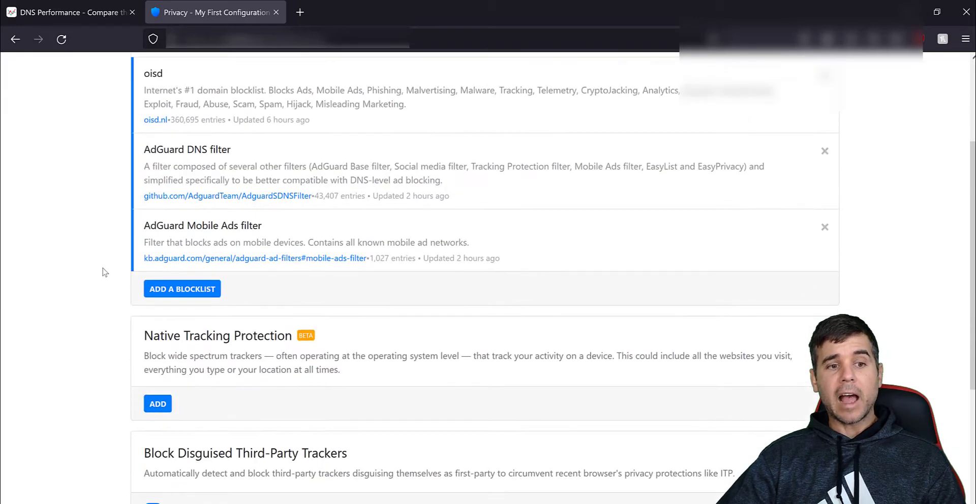
pyautogui.scroll(-3)
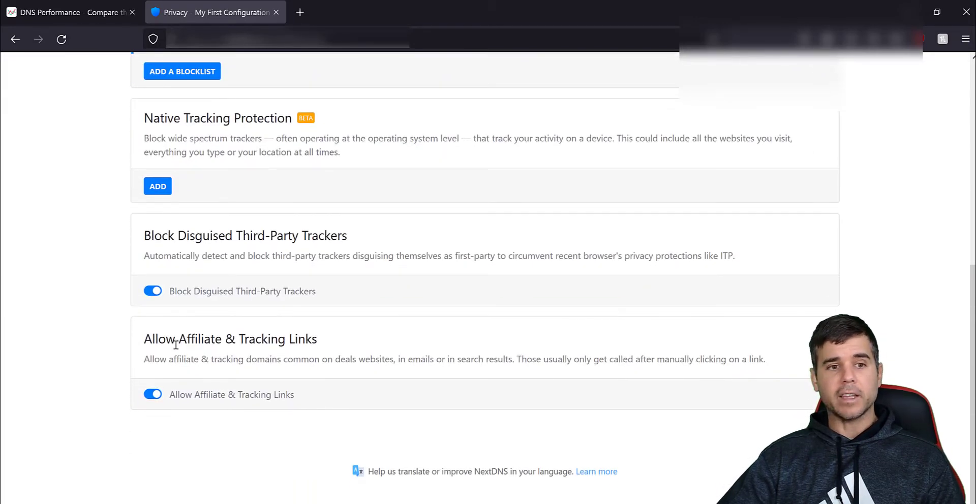
pyautogui.doubleClick(196, 339)
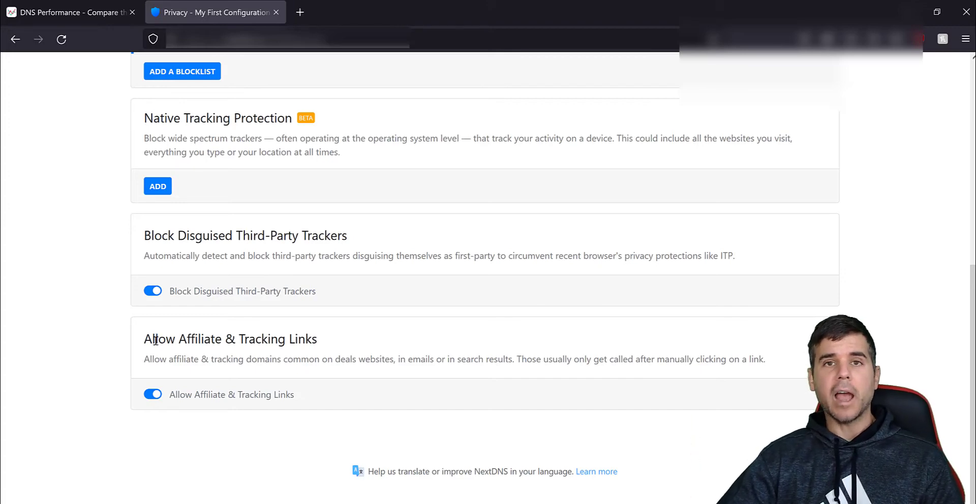
pyautogui.moveTo(103, 318)
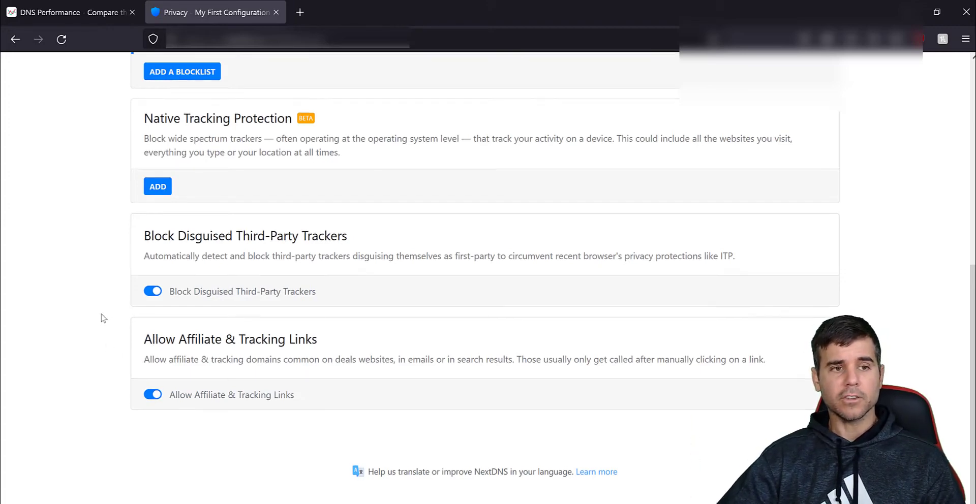
pyautogui.scroll(3)
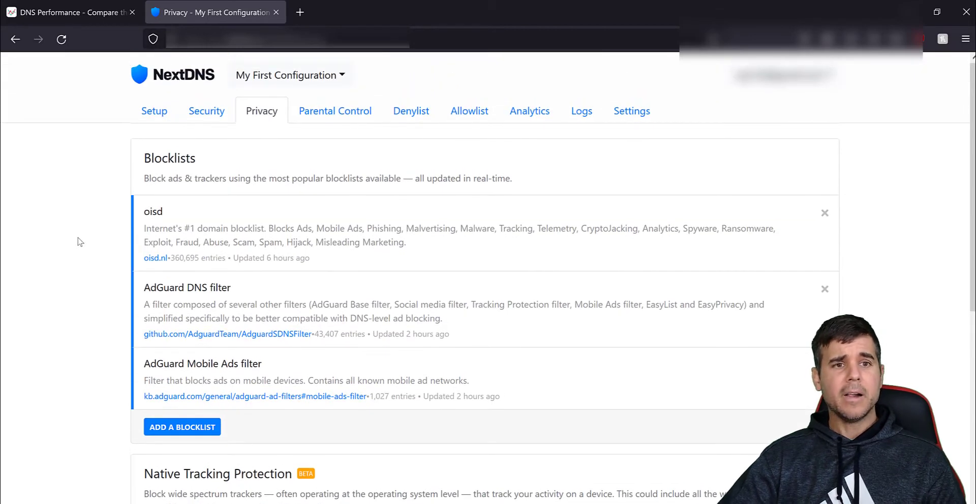
pyautogui.moveTo(335, 110)
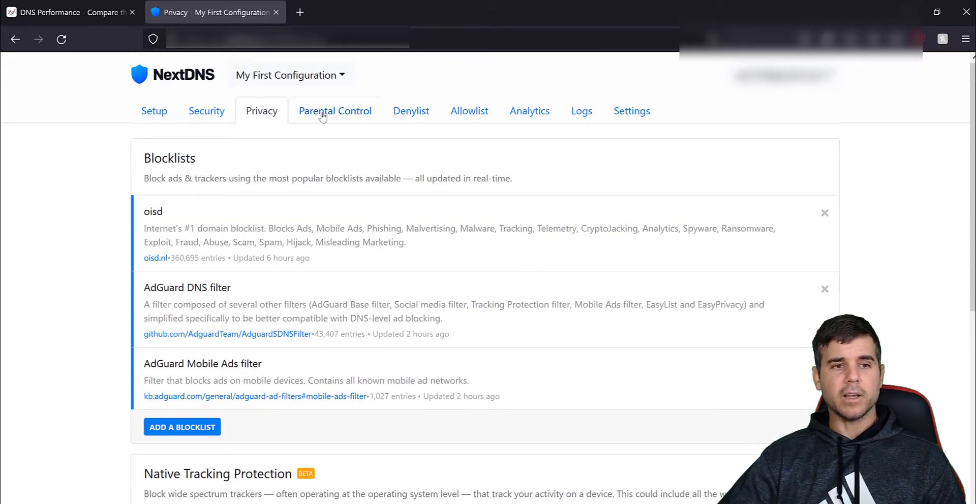
# - Browse the Parental Control list of blockable websites, apps and games without adding any
pyautogui.click(335, 111)
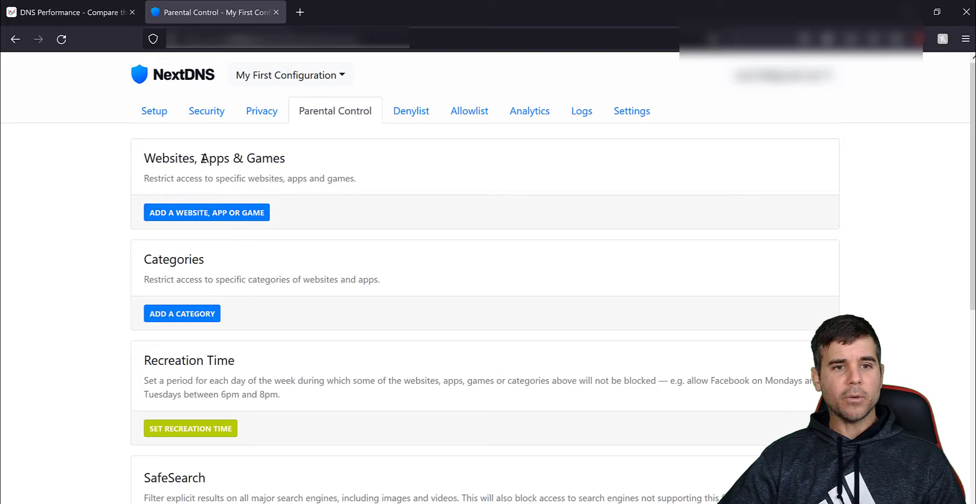
pyautogui.click(206, 213)
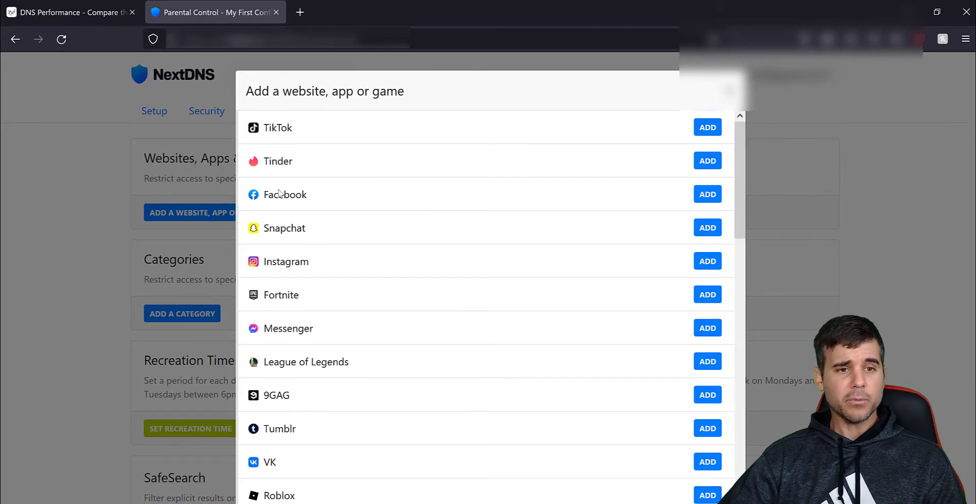
pyautogui.scroll(-3)
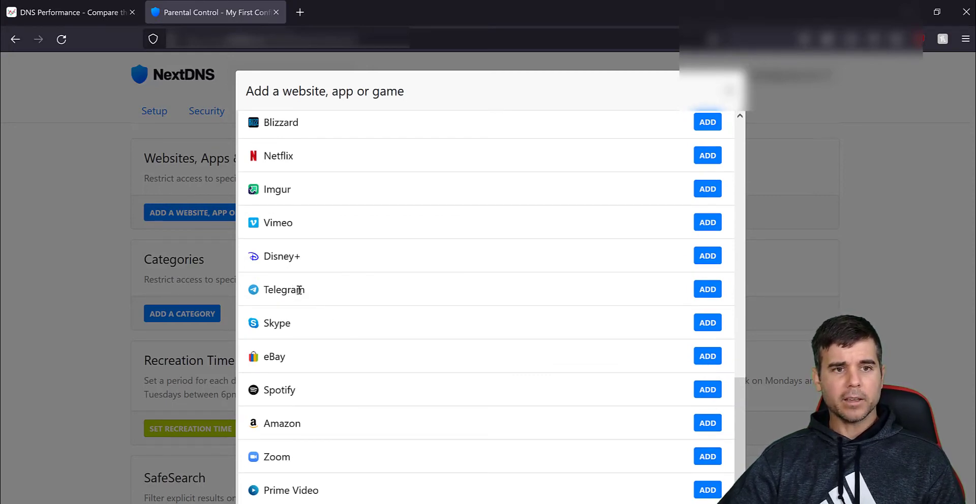
pyautogui.scroll(-3)
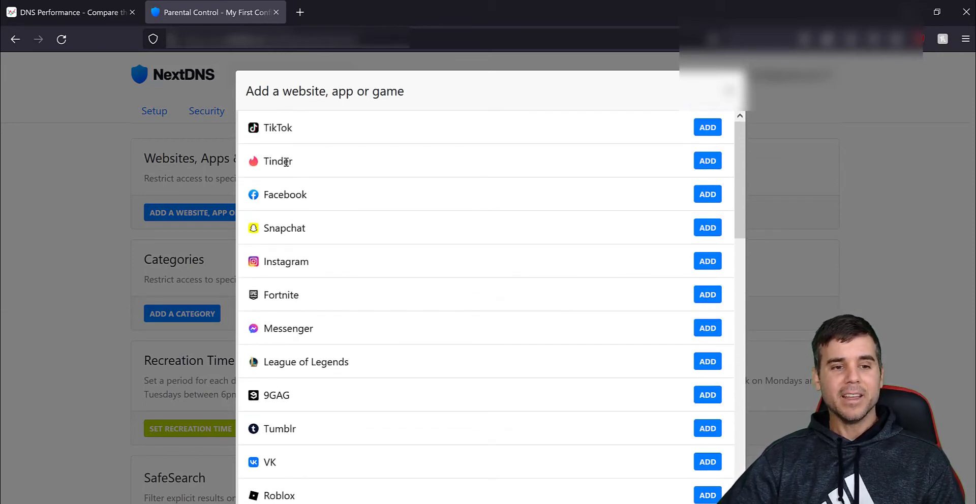
pyautogui.scroll(-3)
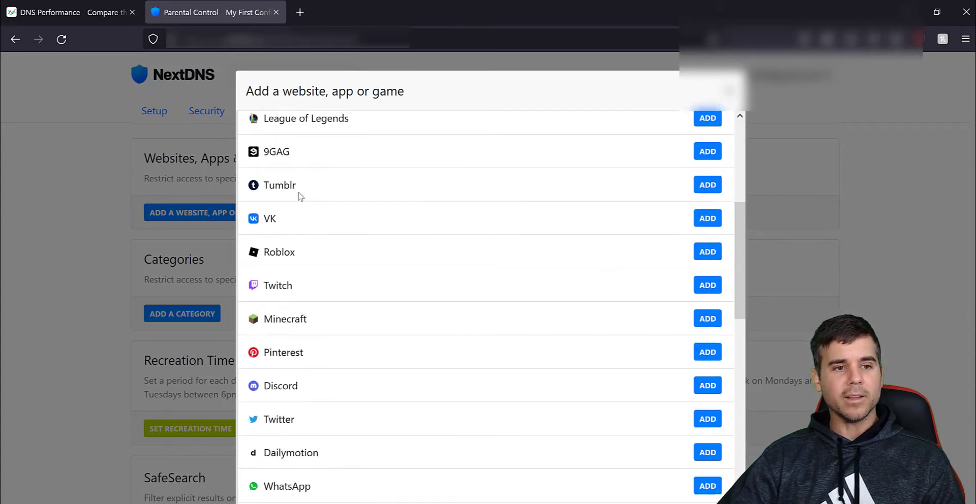
pyautogui.scroll(-3)
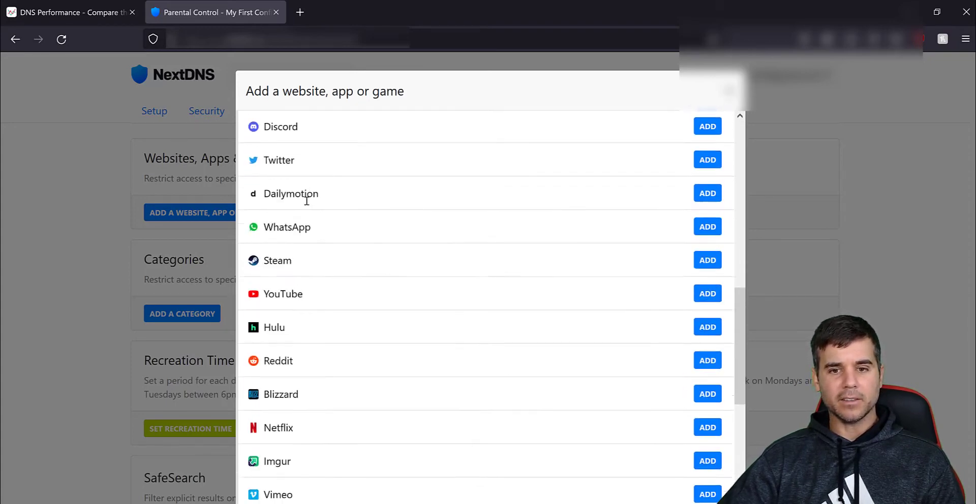
pyautogui.scroll(-3)
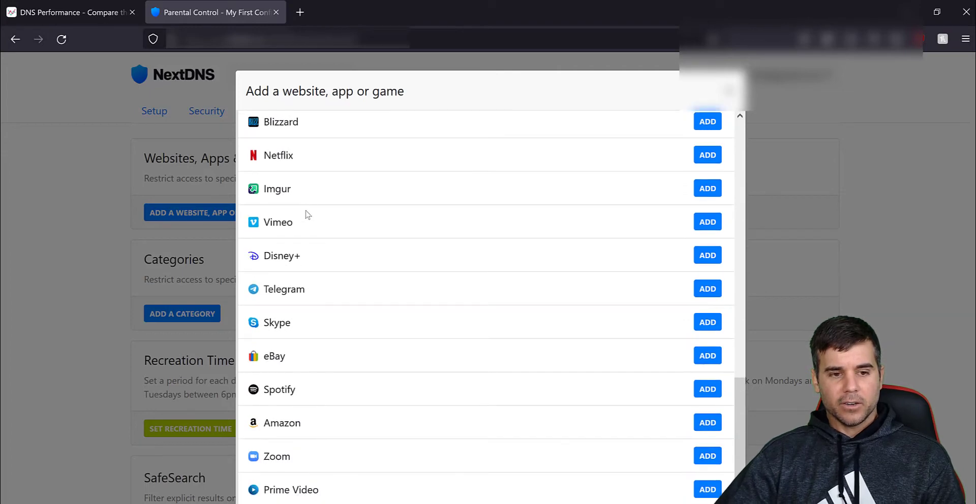
pyautogui.moveTo(289, 389)
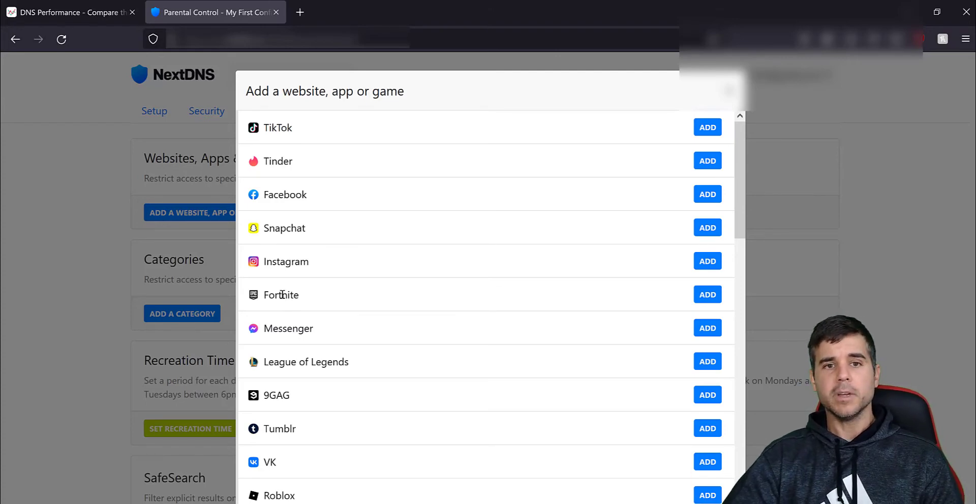
pyautogui.scroll(-3)
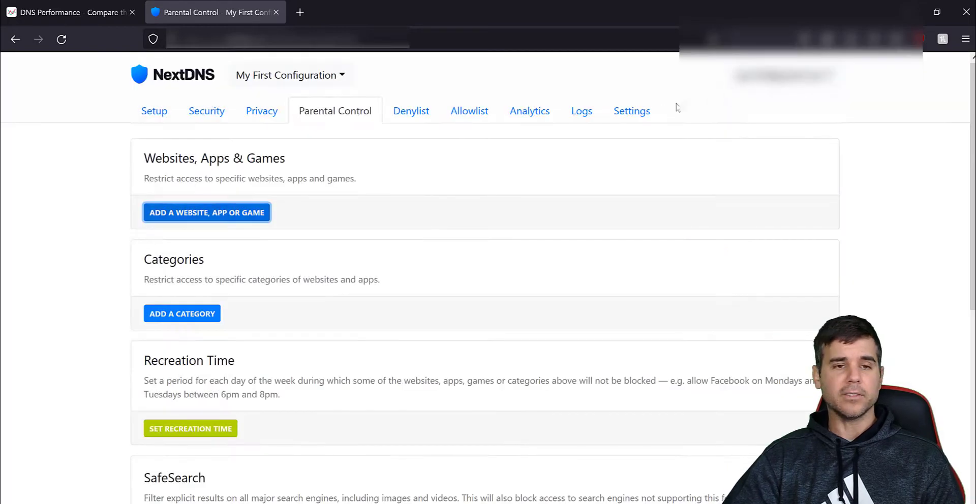
pyautogui.moveTo(411, 111)
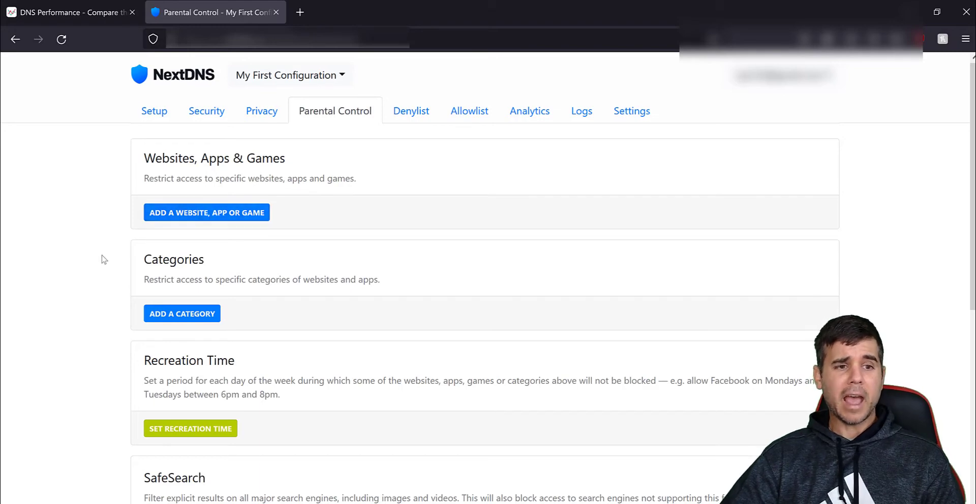
pyautogui.click(182, 313)
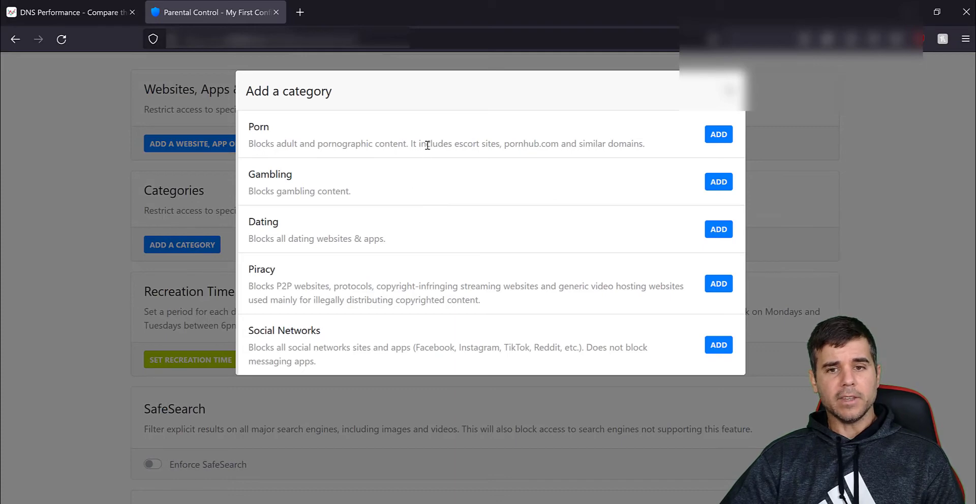
pyautogui.moveTo(430, 227)
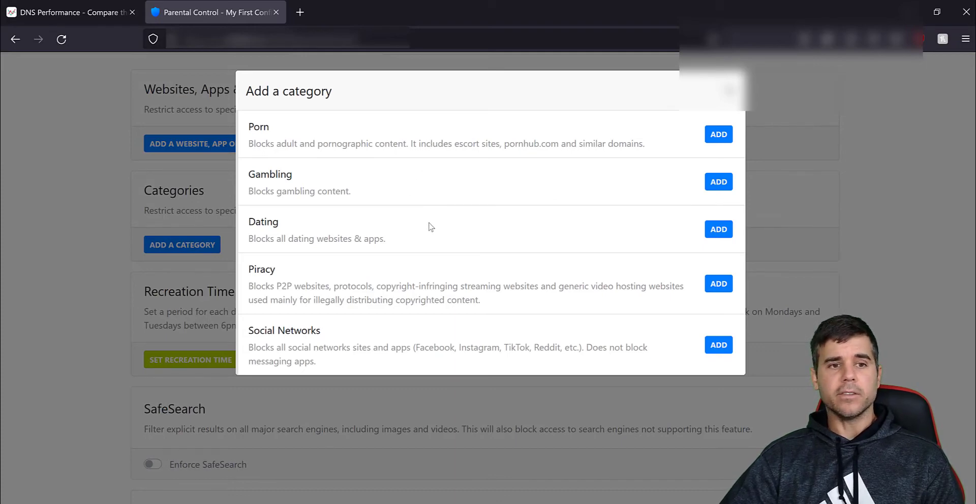
pyautogui.moveTo(527, 110)
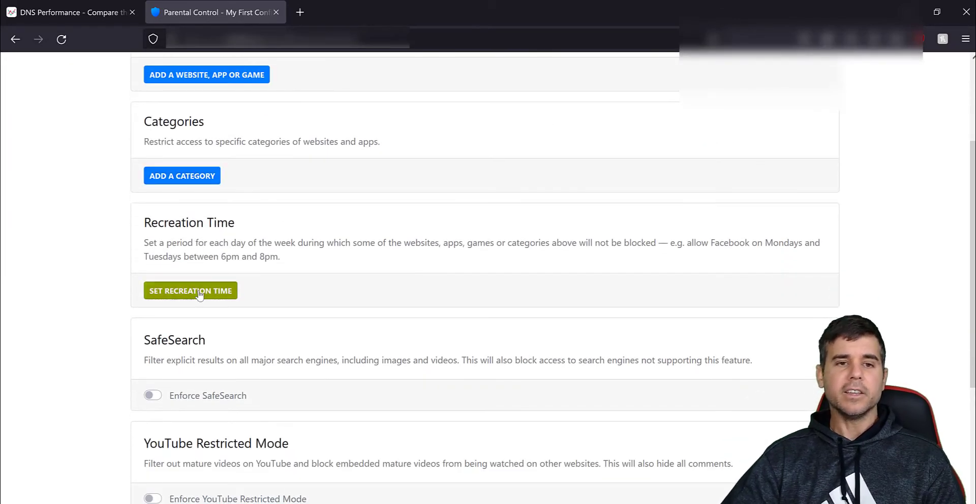
pyautogui.click(189, 291)
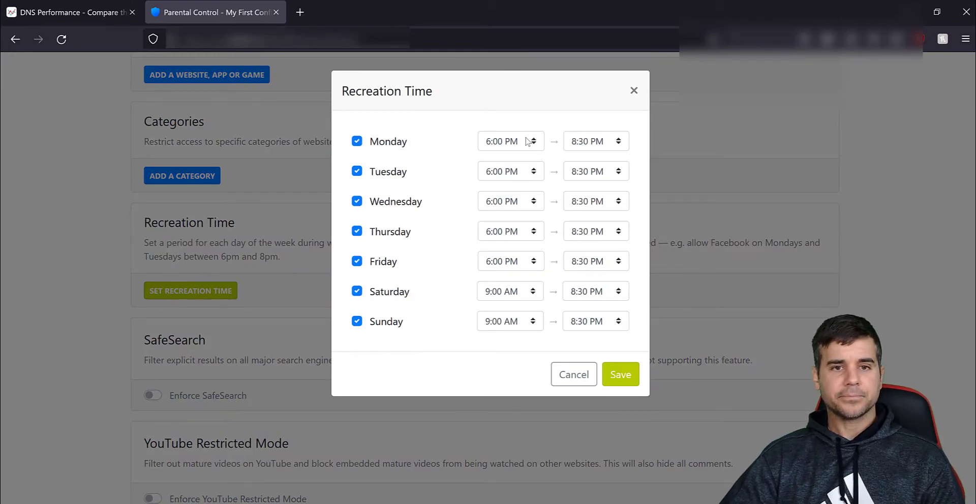
pyautogui.moveTo(516, 148)
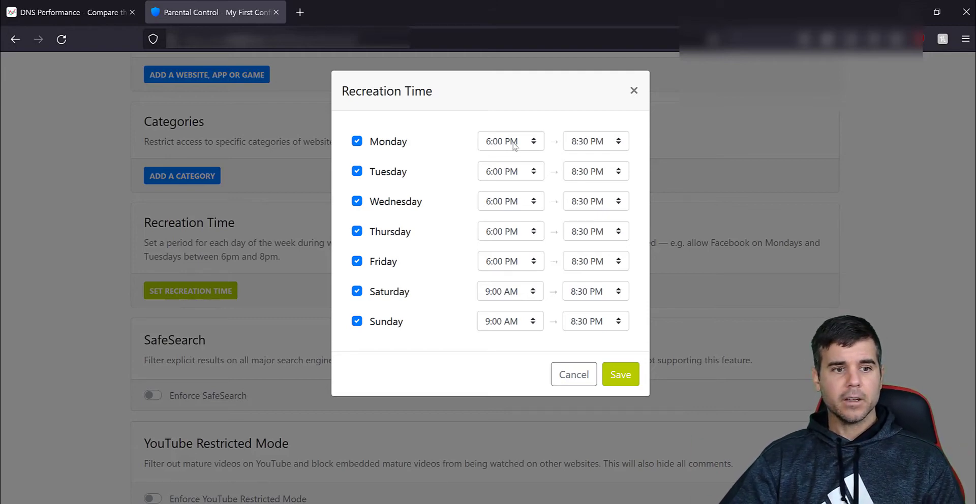
pyautogui.click(573, 374)
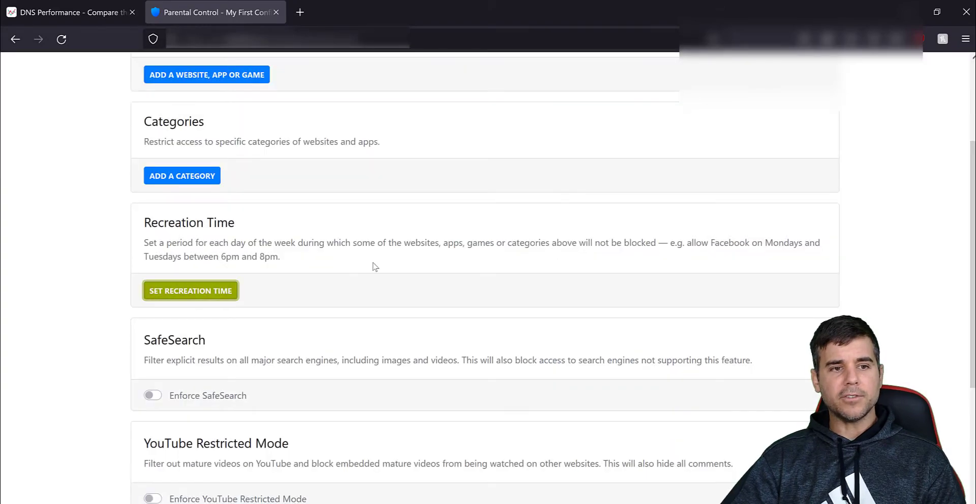
pyautogui.scroll(-3)
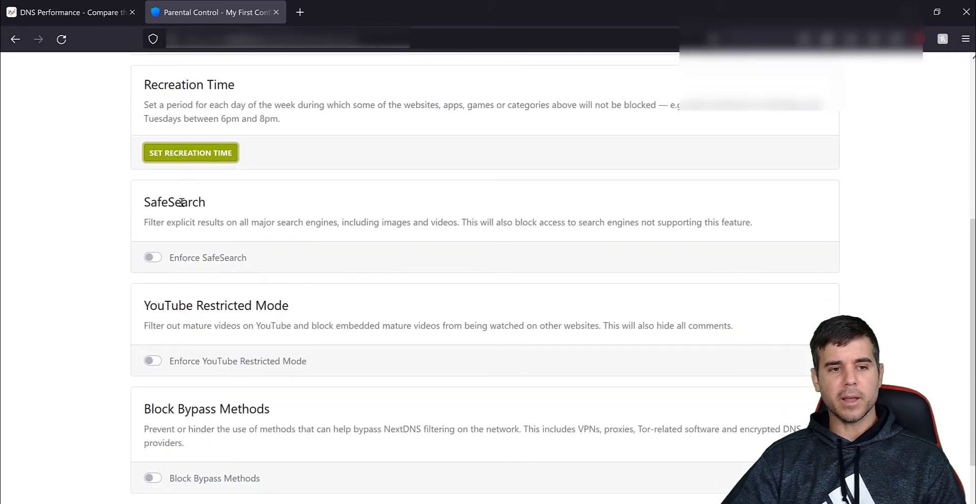
pyautogui.scroll(-3)
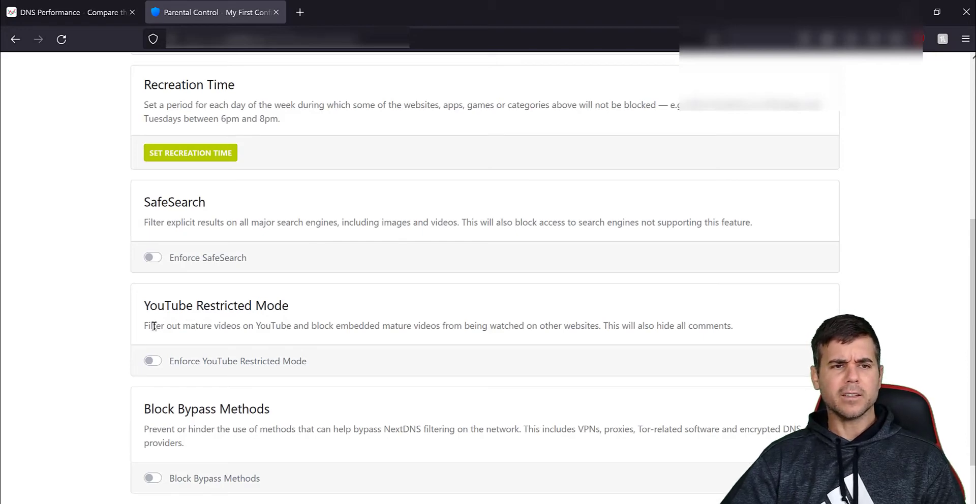
pyautogui.scroll(3)
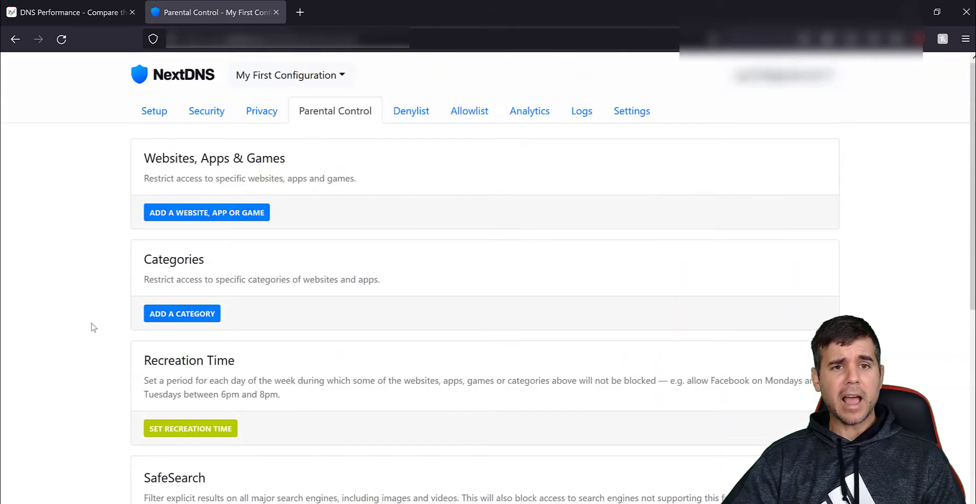
# - Open the empty Denylist and focus its Add a domain field
pyautogui.click(411, 111)
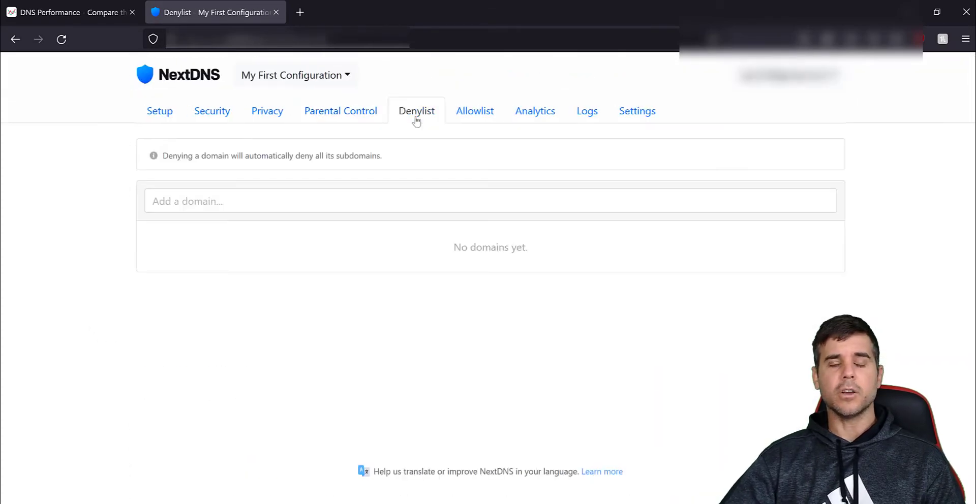
pyautogui.click(311, 200)
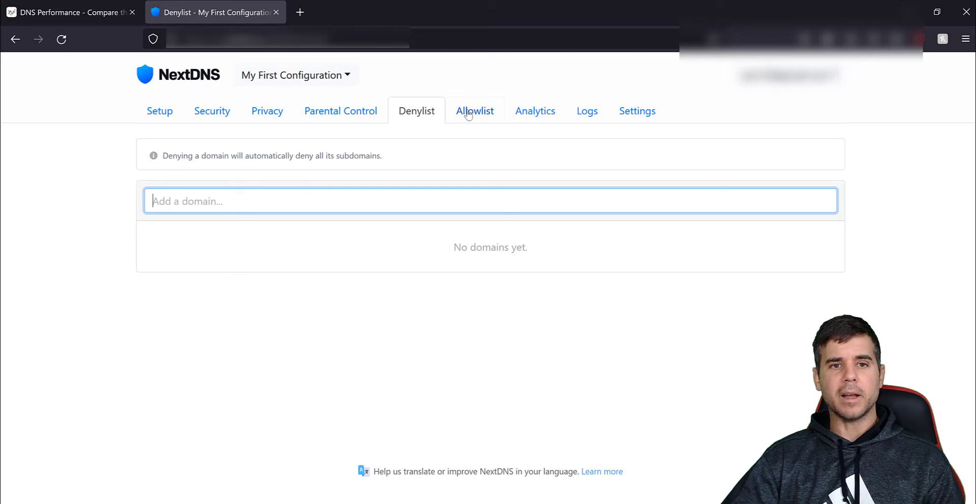
pyautogui.moveTo(471, 115)
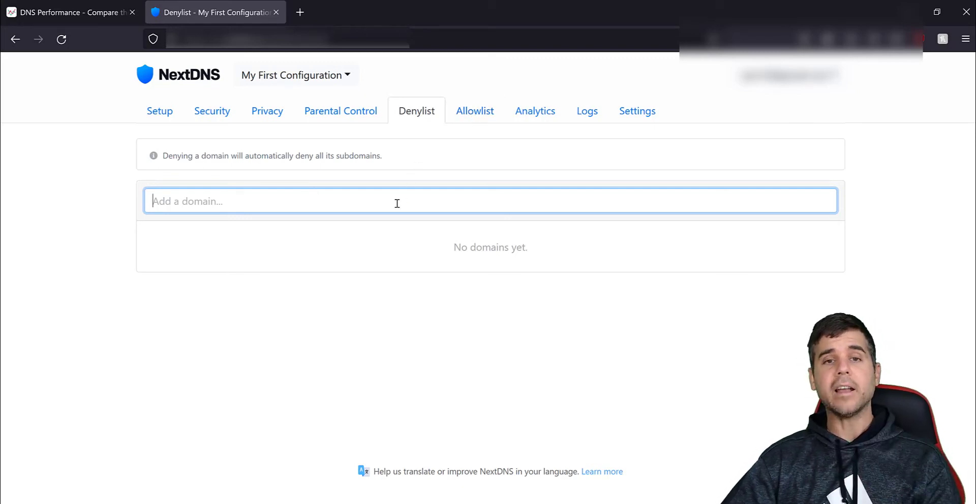
pyautogui.moveTo(399, 200)
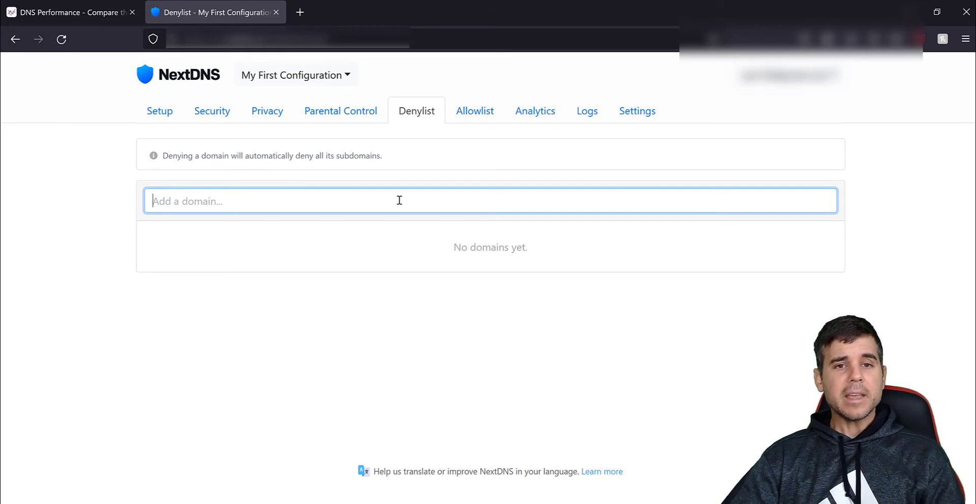
pyautogui.click(530, 111)
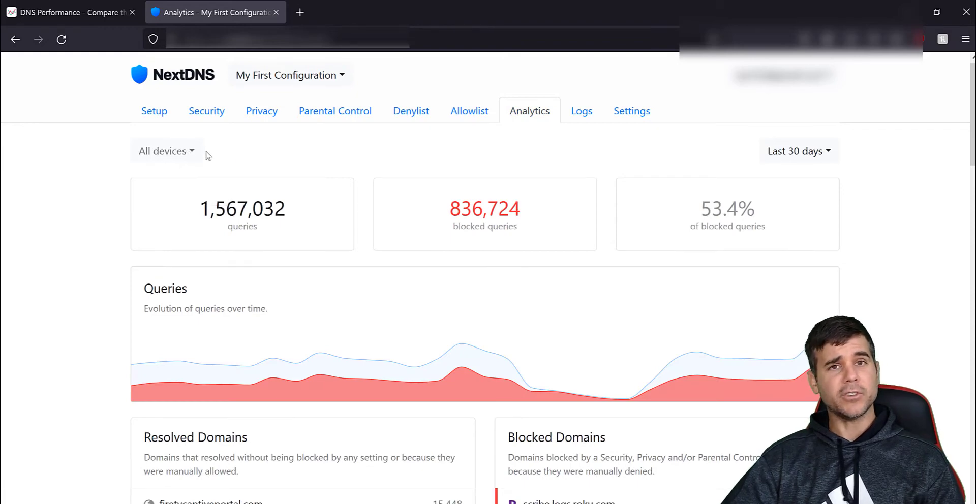
pyautogui.moveTo(166, 152)
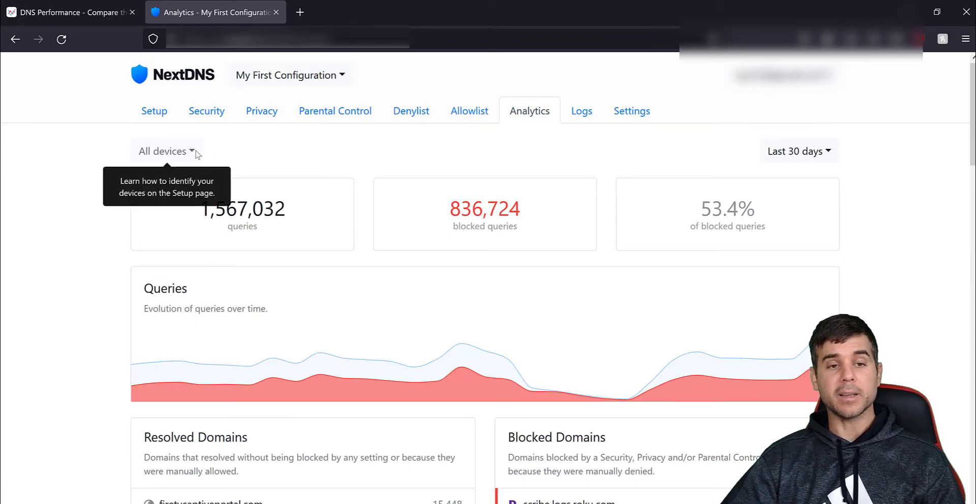
pyautogui.moveTo(326, 158)
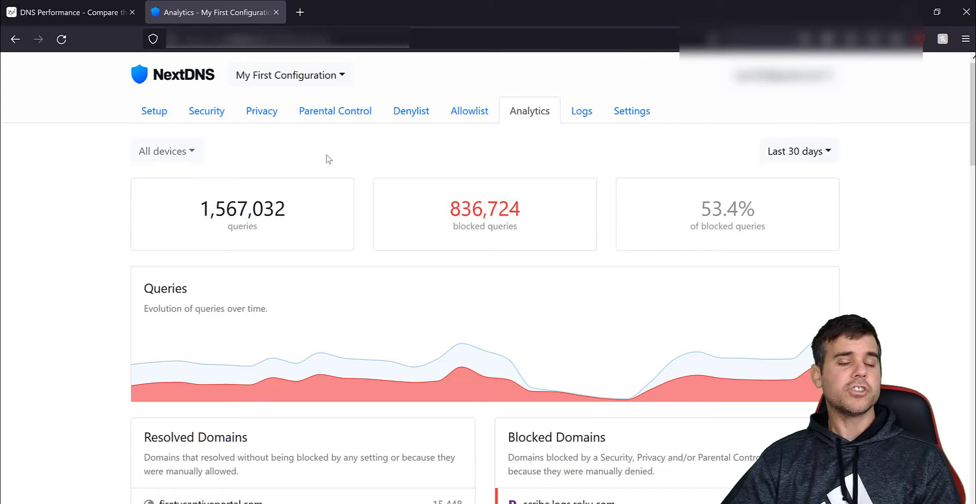
pyautogui.moveTo(355, 167)
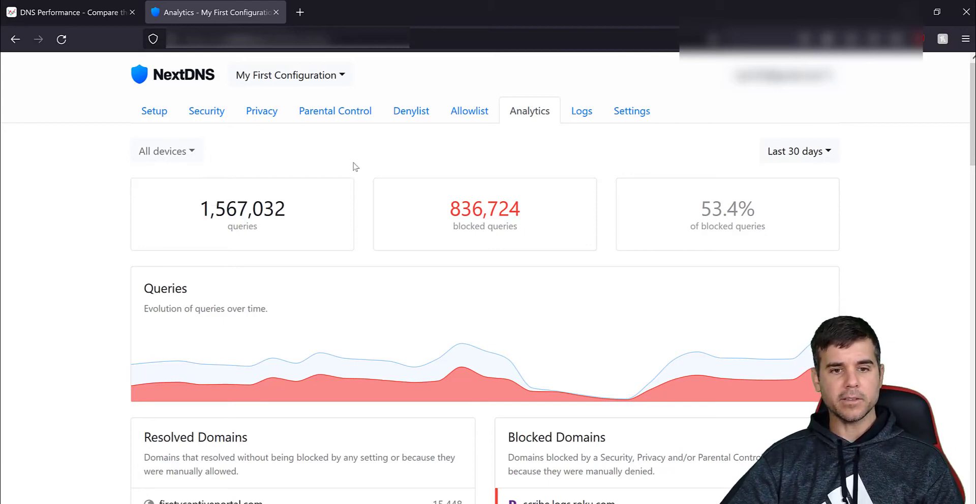
pyautogui.scroll(-3)
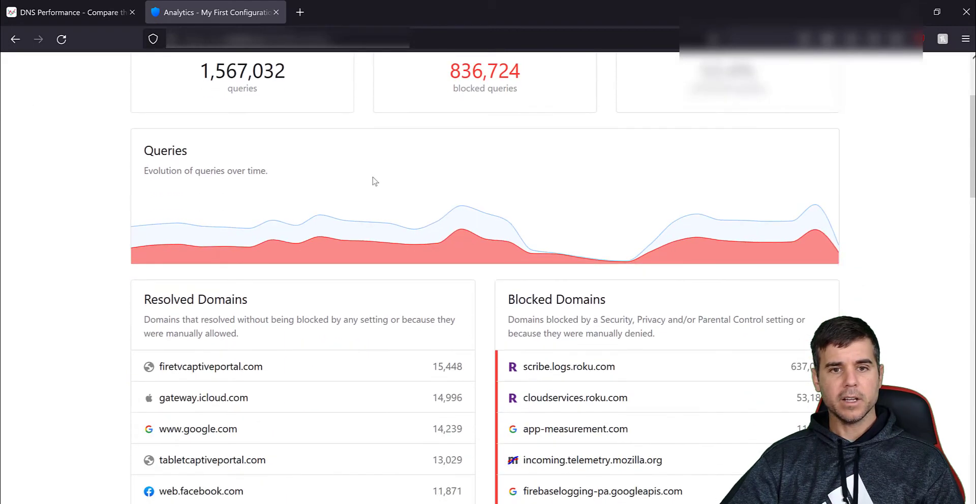
pyautogui.moveTo(577, 255)
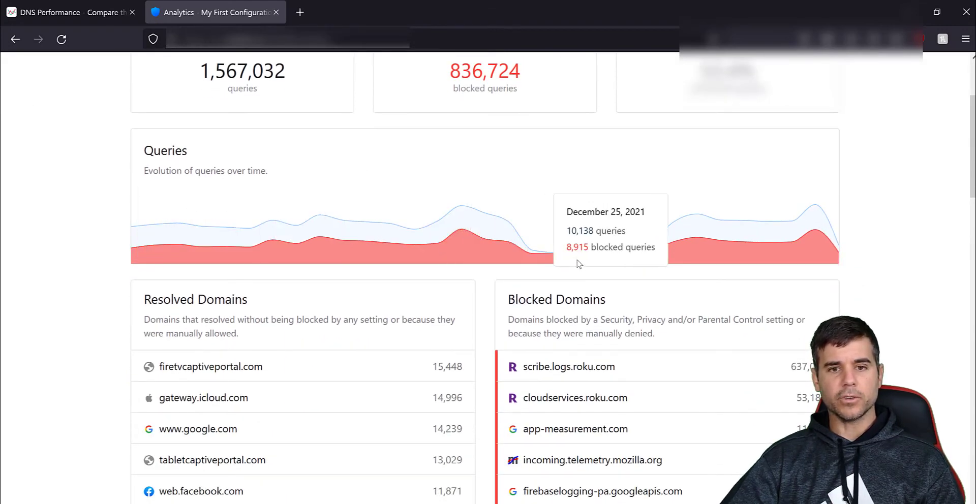
pyautogui.moveTo(604, 260)
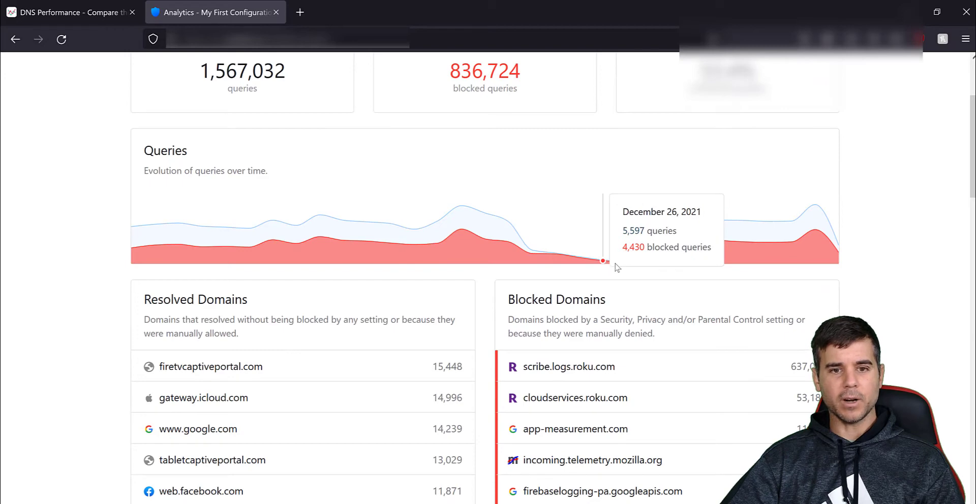
pyautogui.moveTo(601, 268)
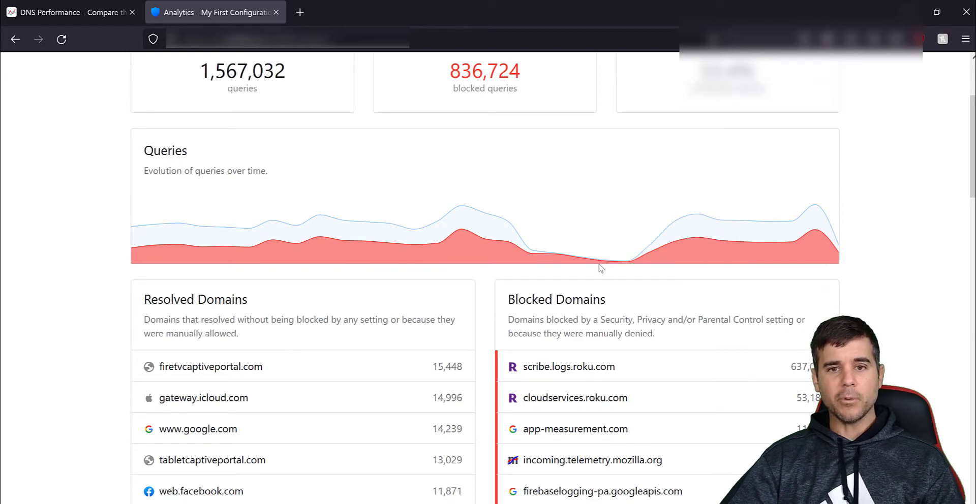
pyautogui.moveTo(602, 261)
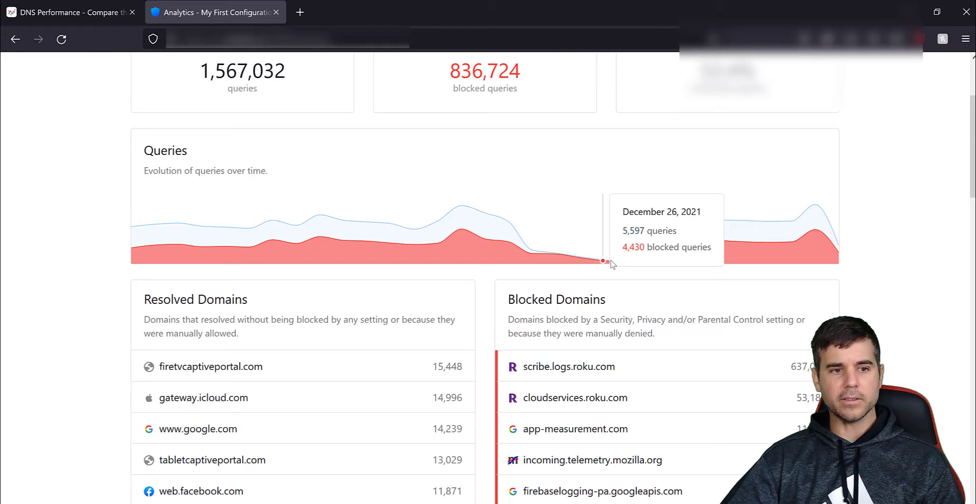
pyautogui.scroll(-3)
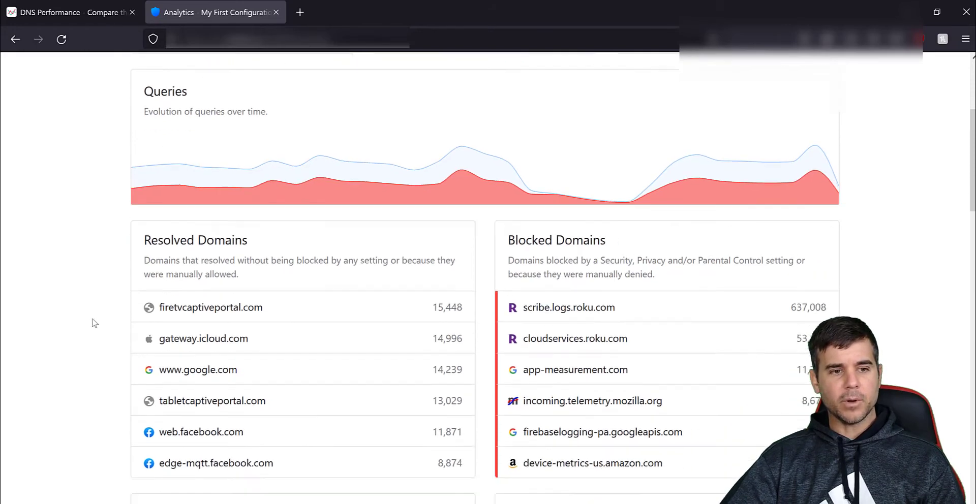
pyautogui.scroll(-3)
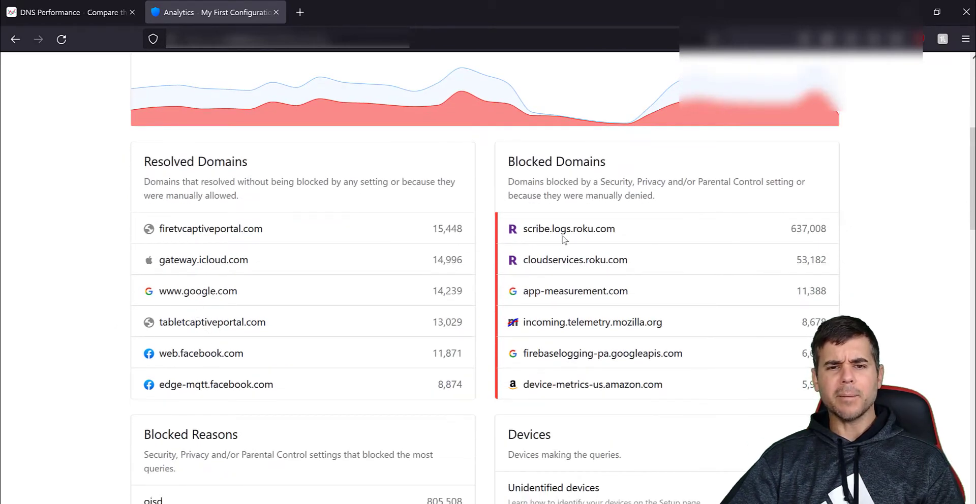
pyautogui.moveTo(539, 228); pyautogui.dragTo(604, 229)
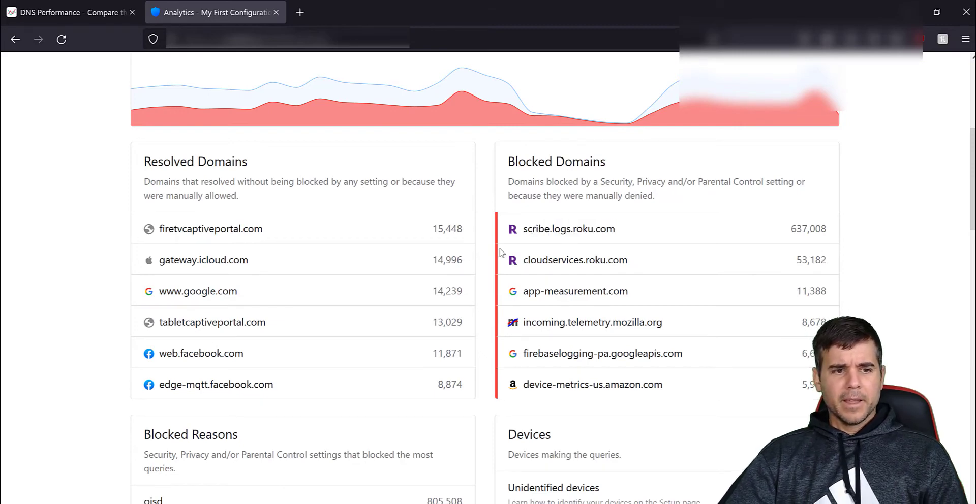
pyautogui.scroll(-3)
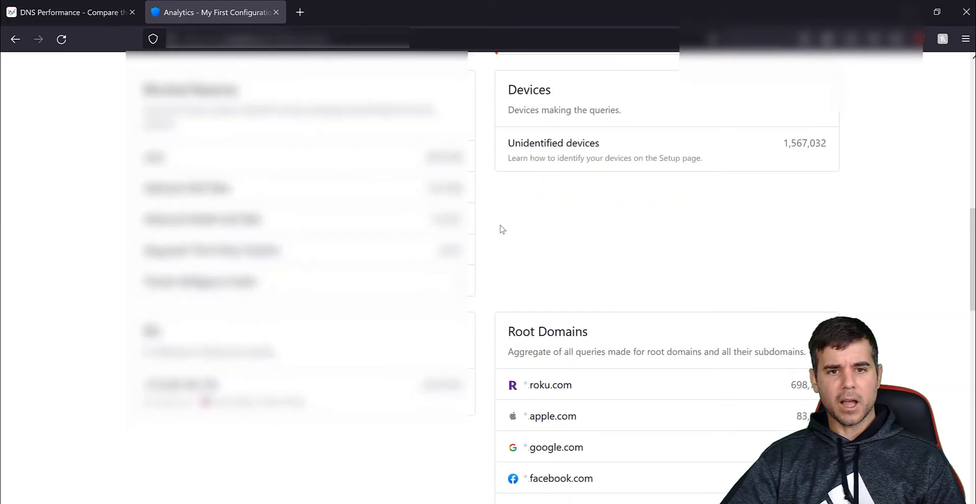
pyautogui.scroll(-3)
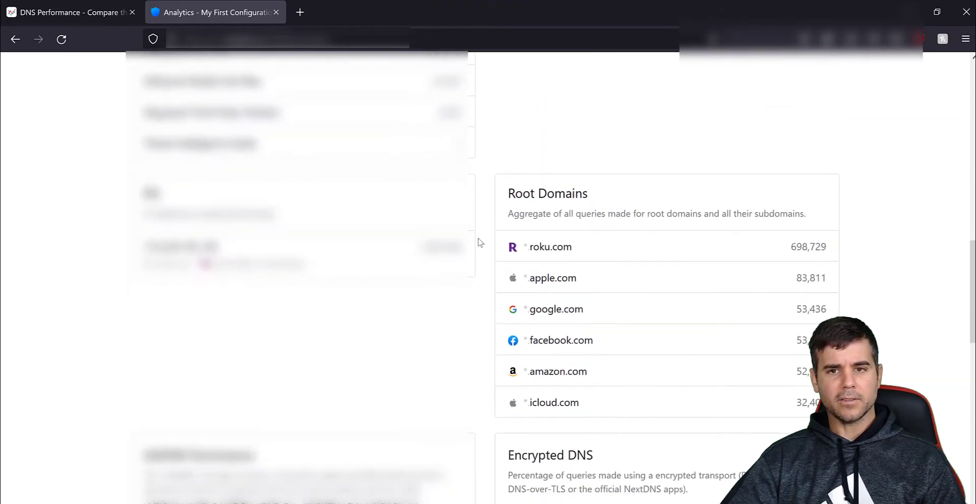
pyautogui.scroll(-3)
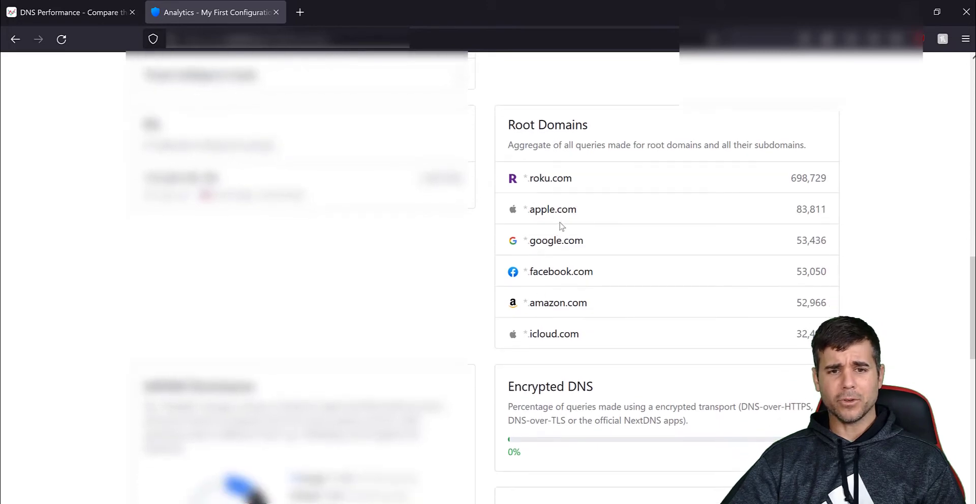
pyautogui.moveTo(546, 274)
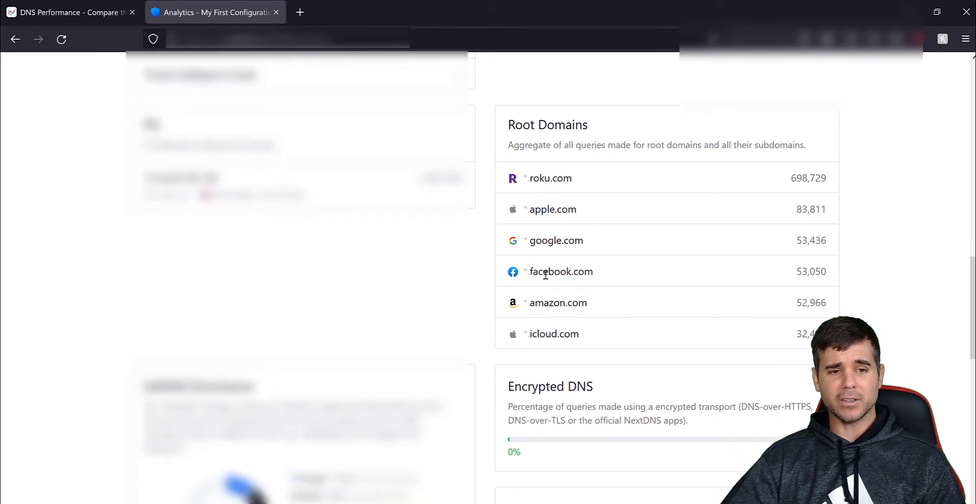
pyautogui.scroll(-3)
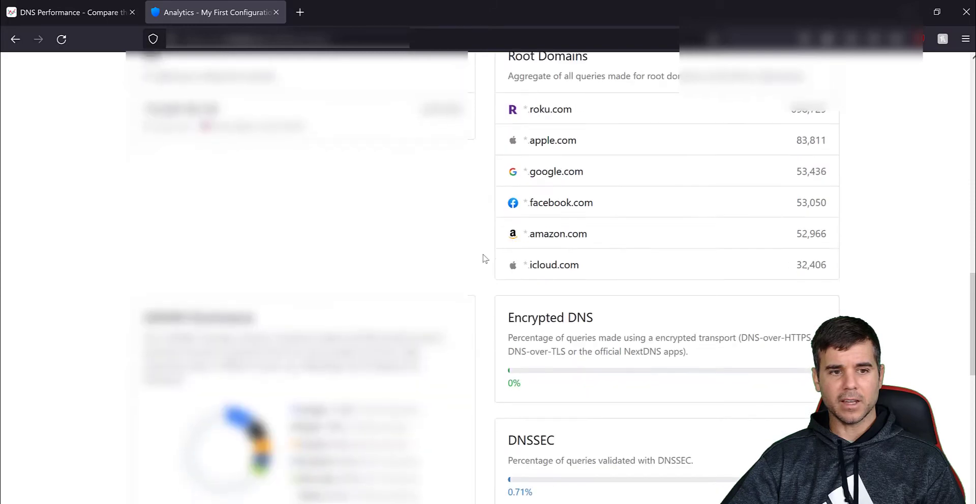
pyautogui.scroll(-3)
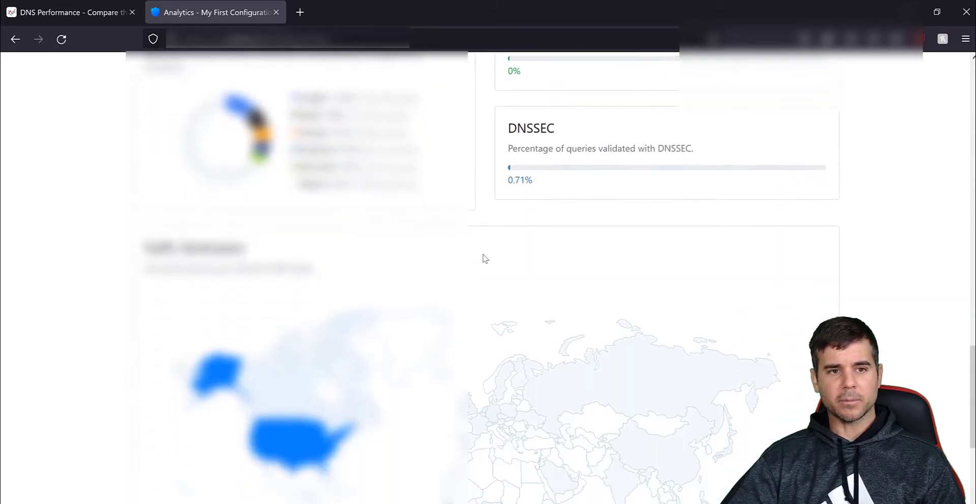
pyautogui.scroll(-3)
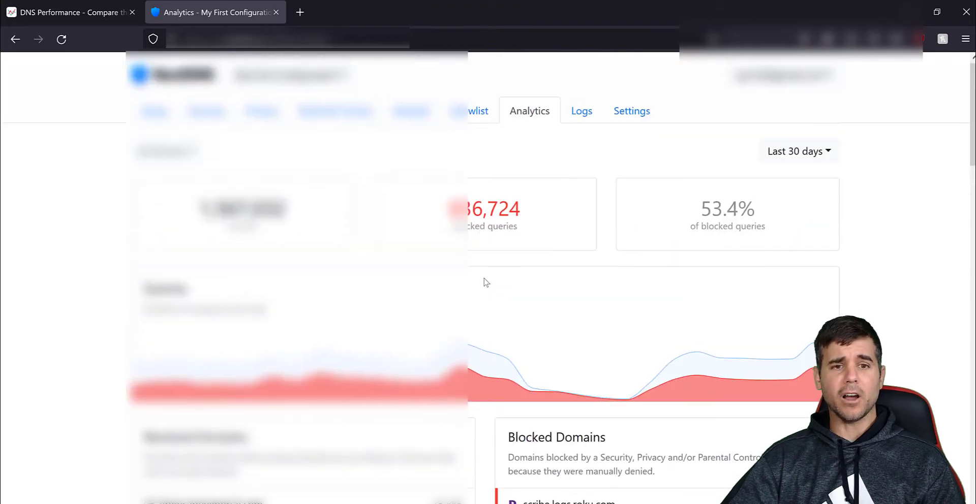
# - Open the Logs tab and scroll through the logged DNS queries
pyautogui.click(580, 111)
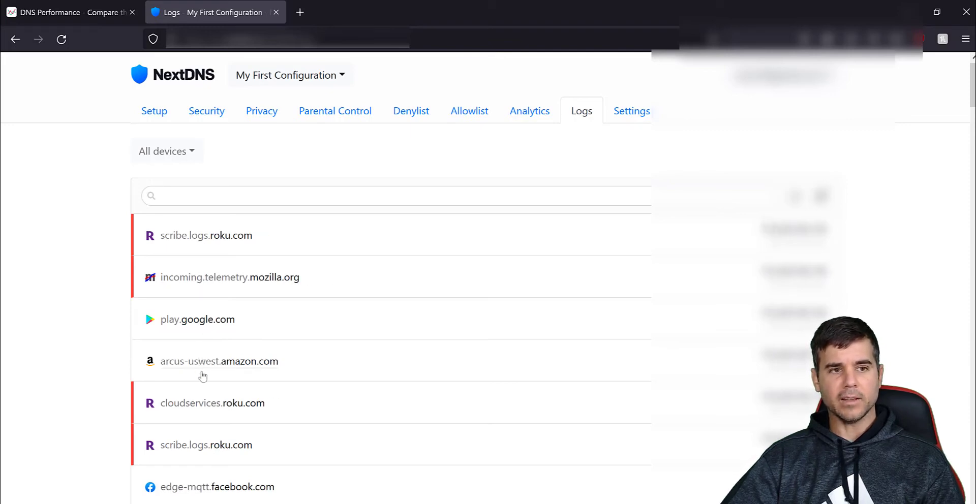
pyautogui.scroll(-3)
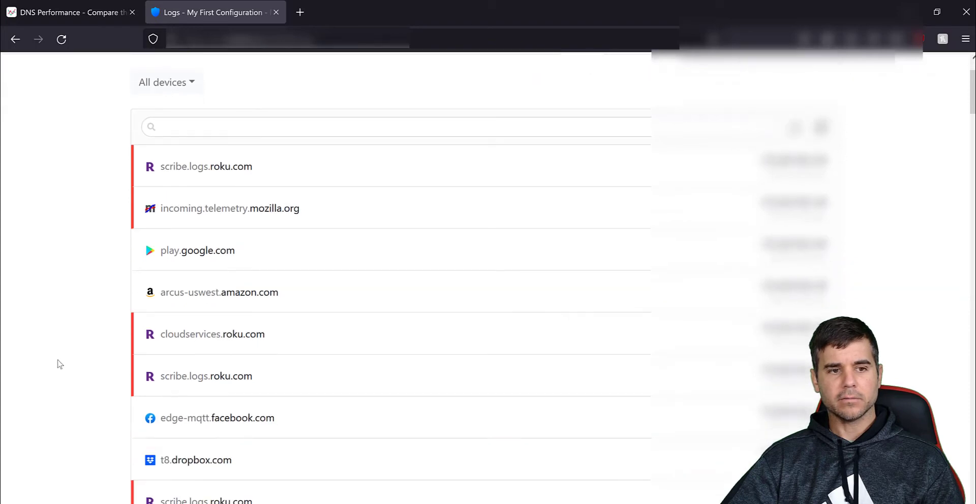
pyautogui.scroll(-3)
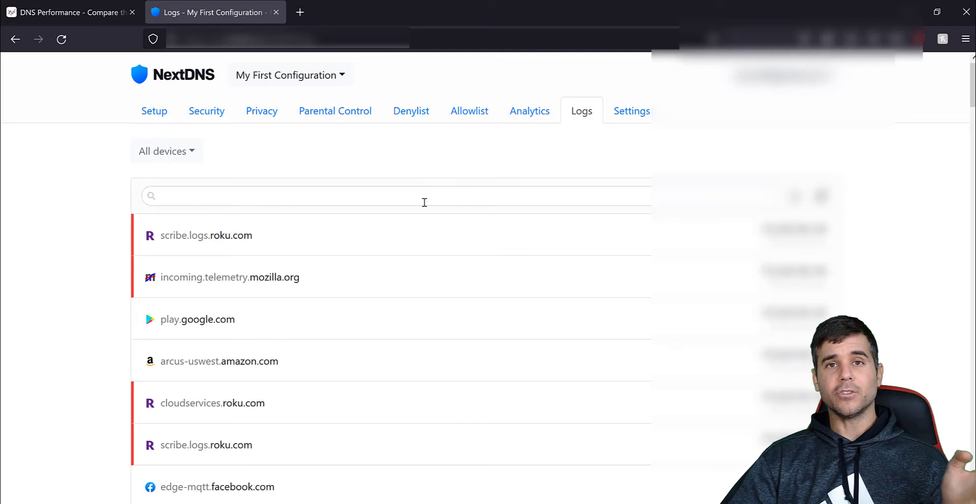
pyautogui.click(393, 195)
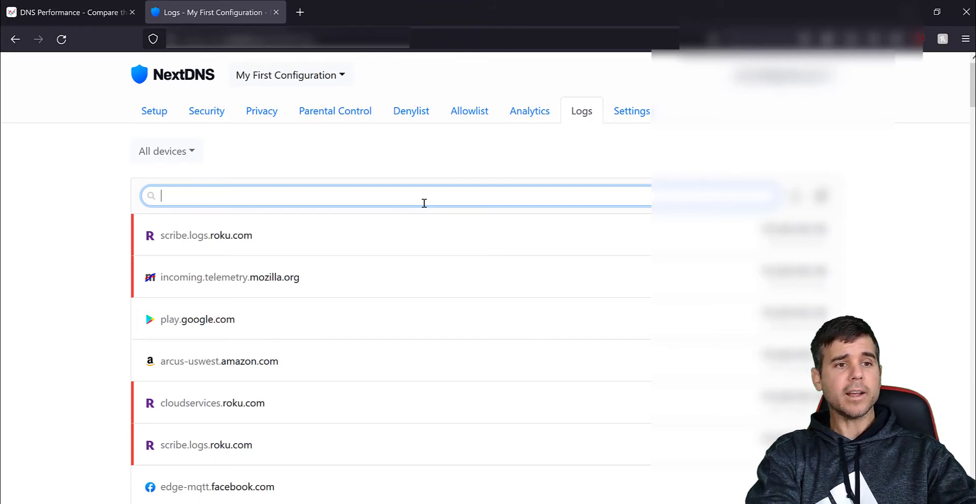
pyautogui.write('raypastore')
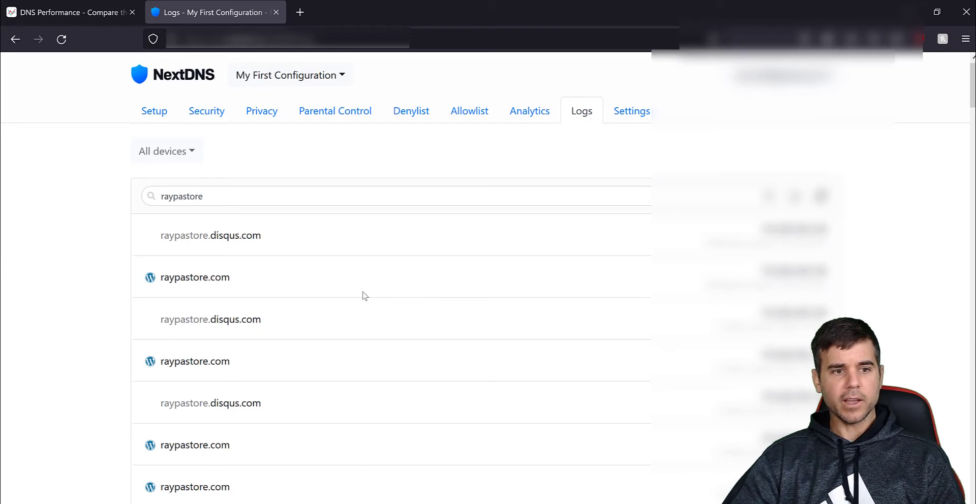
pyautogui.scroll(-3)
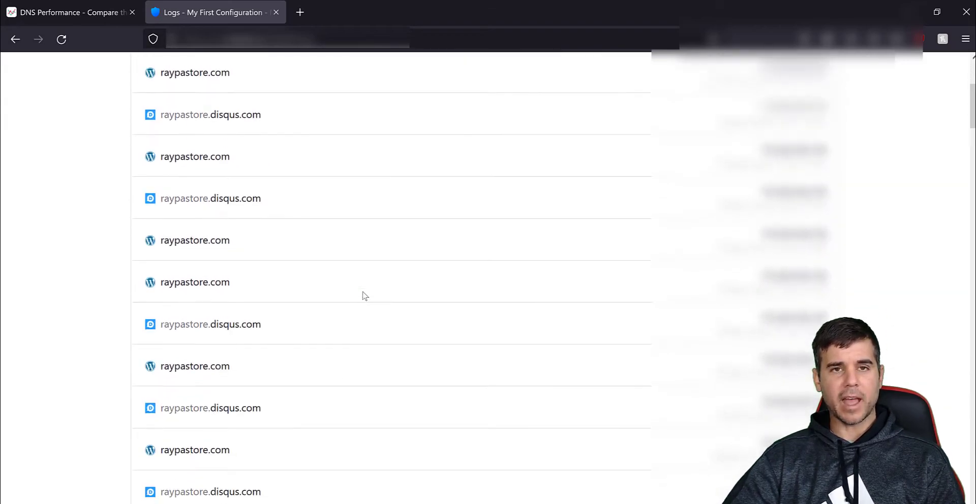
pyautogui.scroll(-3)
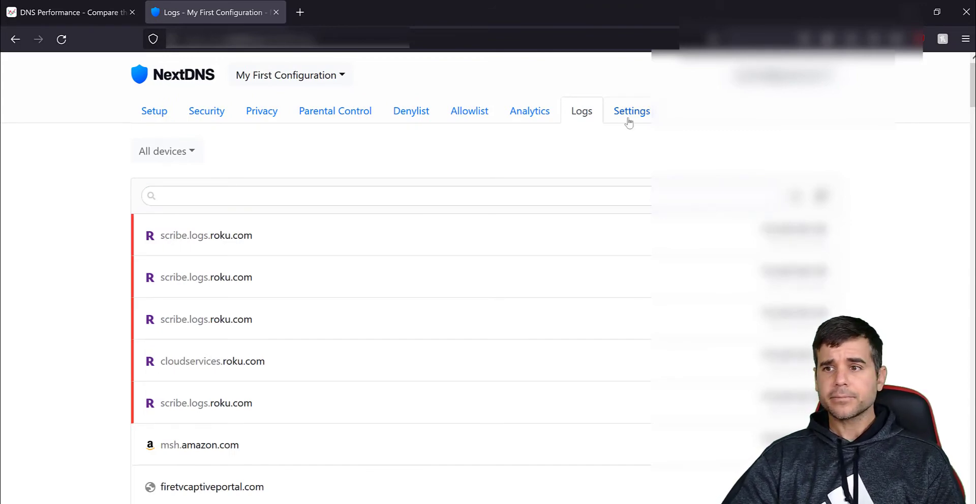
pyautogui.click(631, 111)
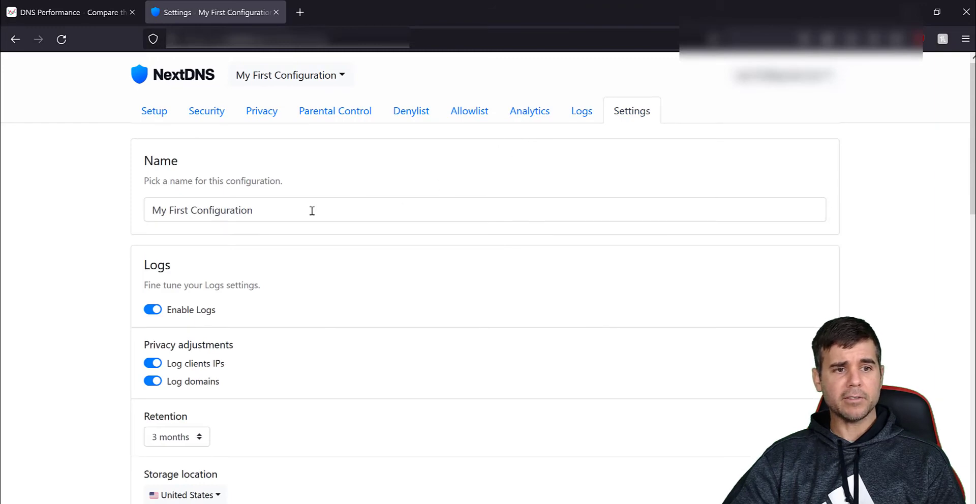
pyautogui.scroll(-3)
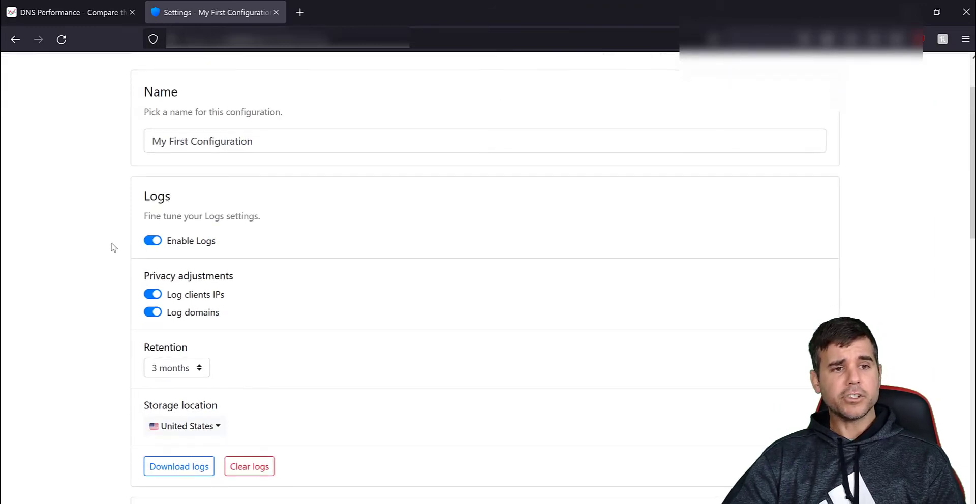
pyautogui.scroll(-3)
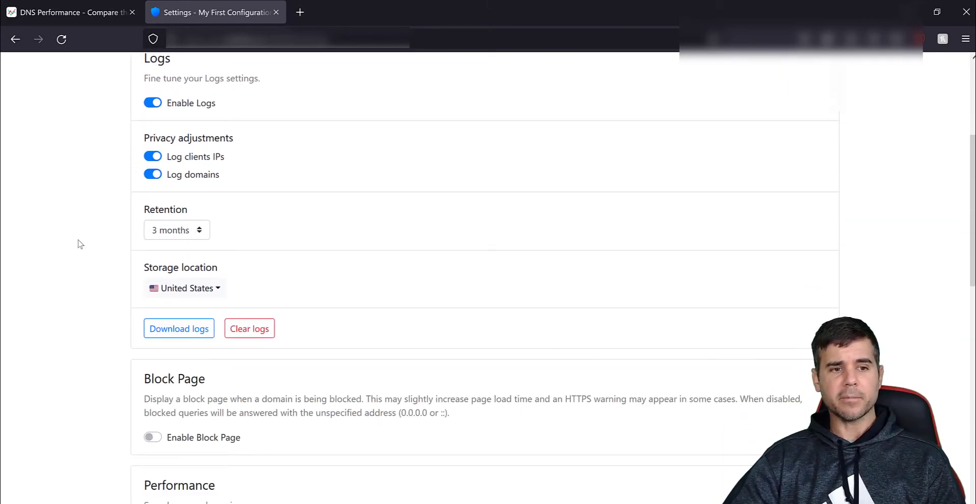
pyautogui.scroll(-3)
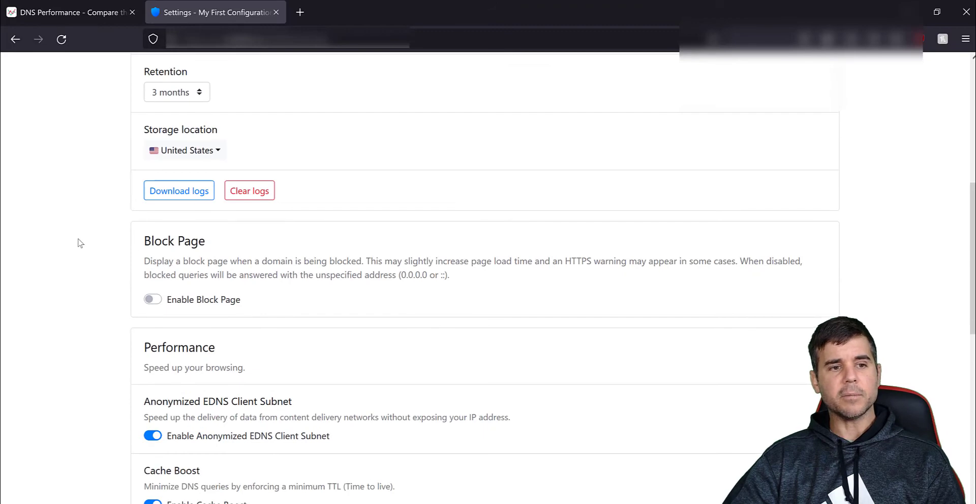
pyautogui.scroll(-3)
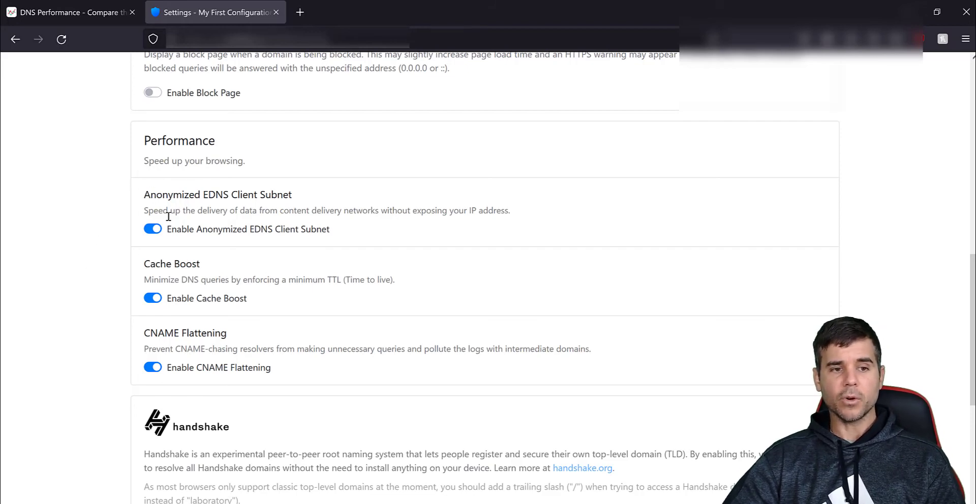
pyautogui.moveTo(102, 214)
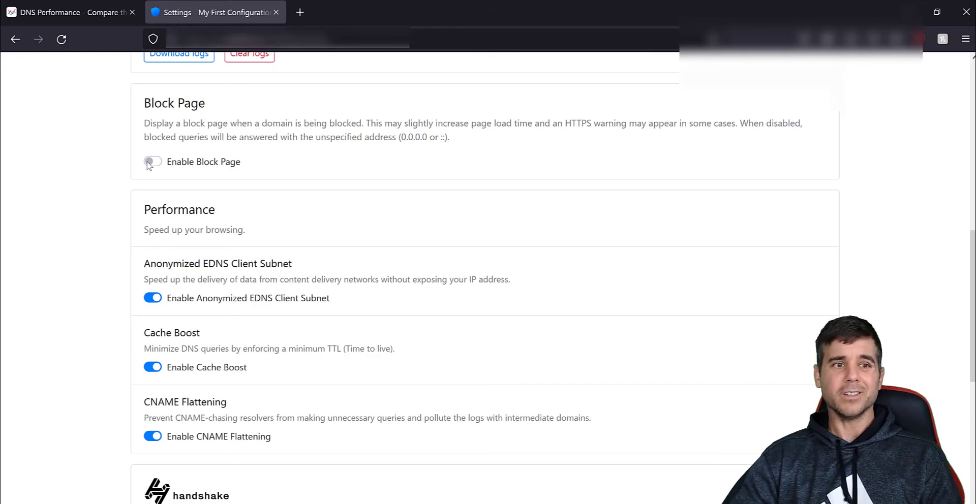
pyautogui.moveTo(120, 184)
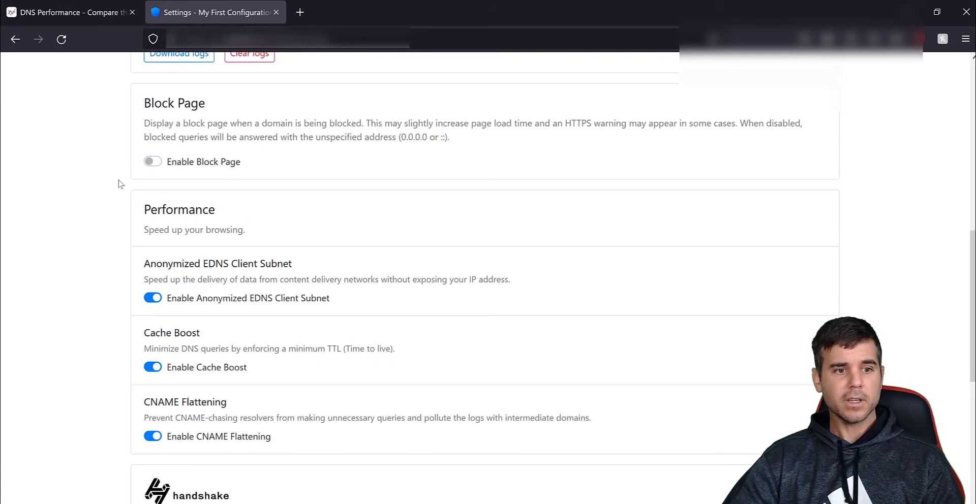
pyautogui.scroll(-3)
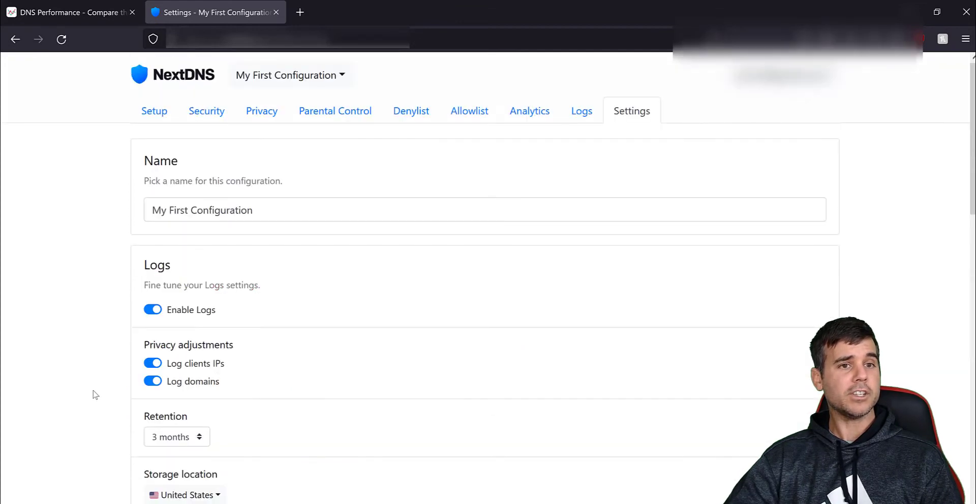
pyautogui.click(290, 74)
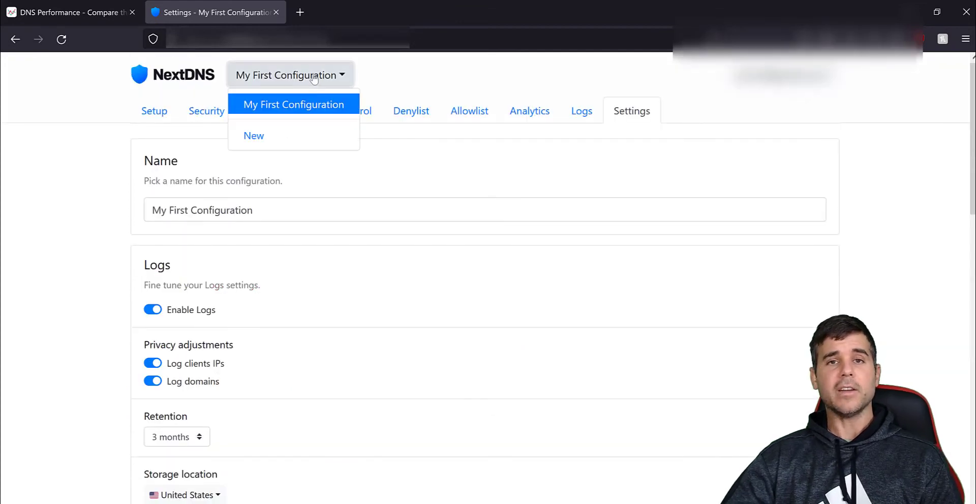
pyautogui.click(436, 76)
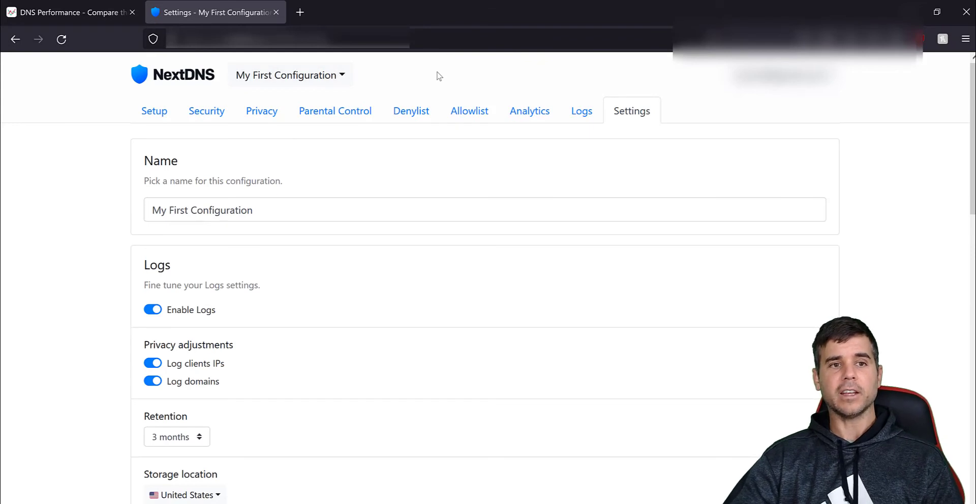
pyautogui.click(288, 74)
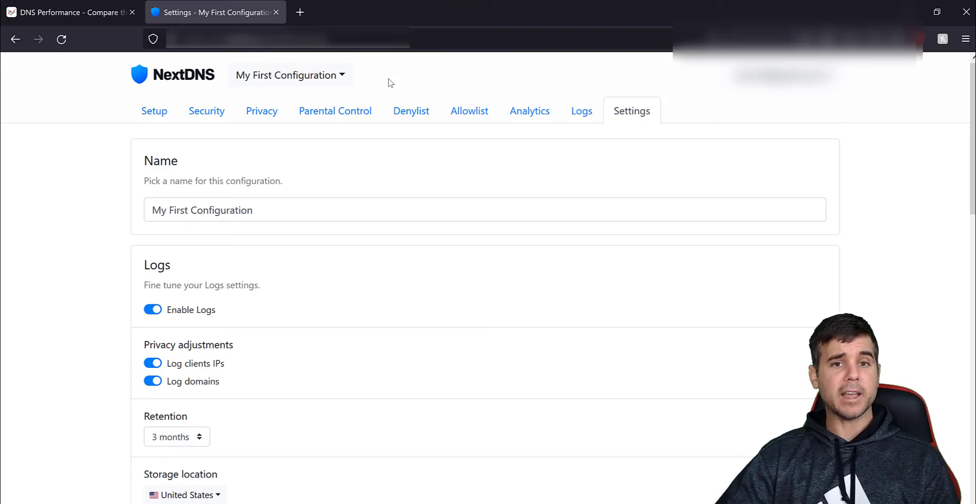
pyautogui.moveTo(581, 111)
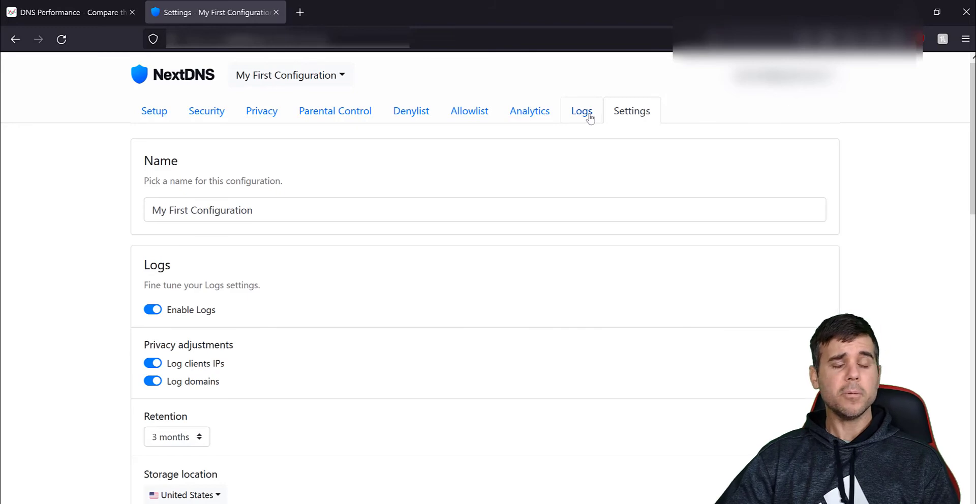
pyautogui.moveTo(505, 79)
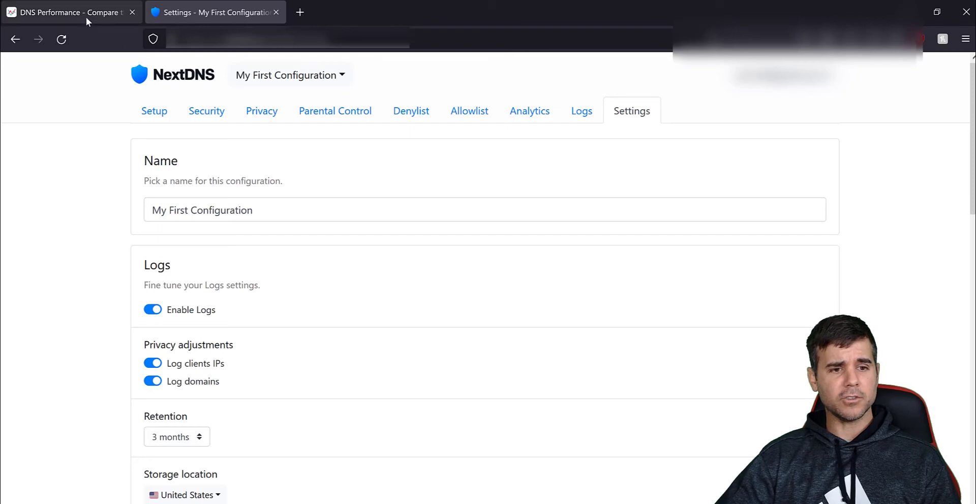
# - Scroll DNSPerf to the North America Raw Performance table ranking NextDNS fourth at 10.28 ms
pyautogui.click(69, 12)
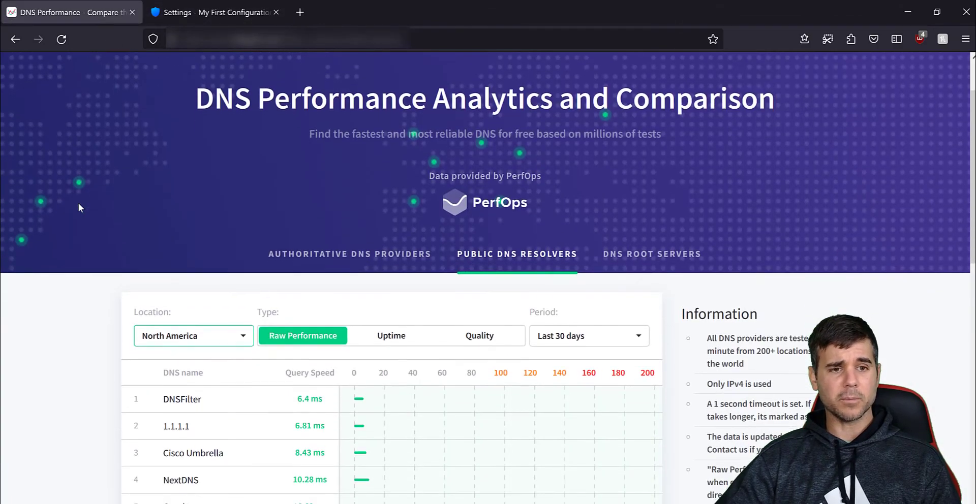
pyautogui.scroll(-3)
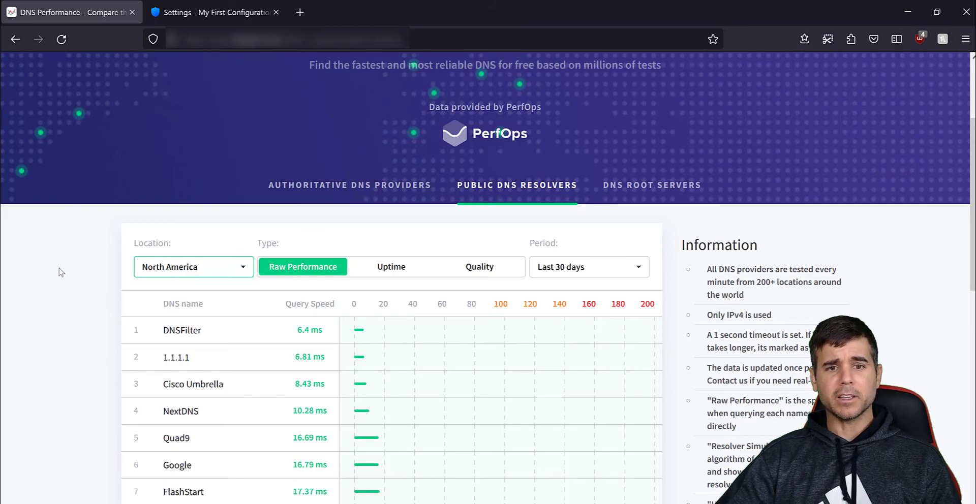
pyautogui.scroll(3)
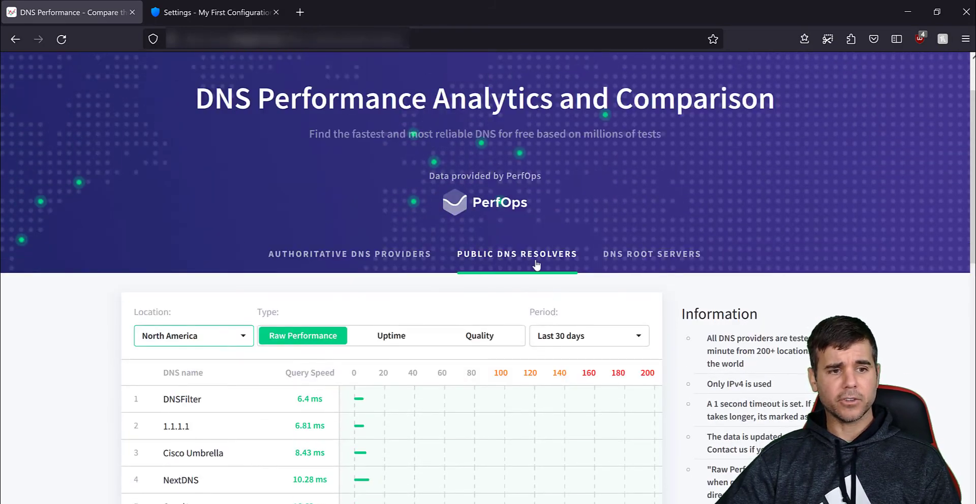
pyautogui.scroll(-3)
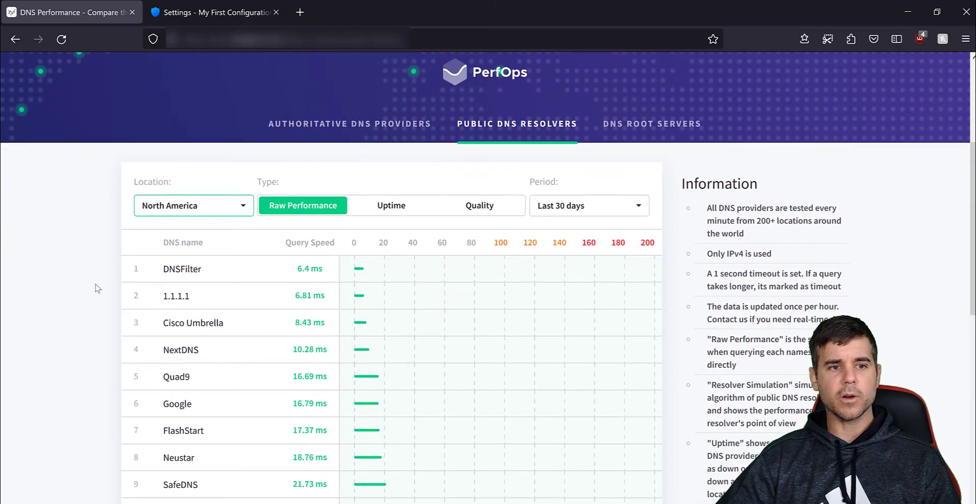
pyautogui.scroll(-3)
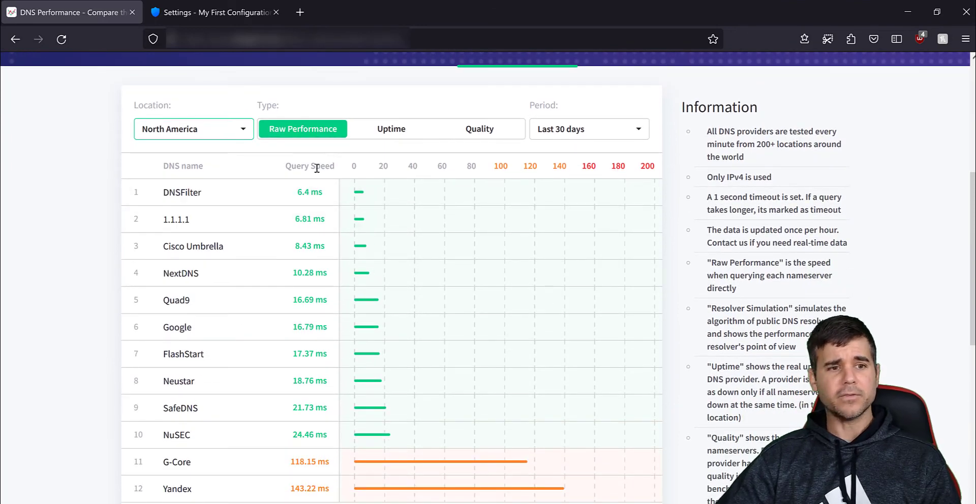
pyautogui.scroll(-3)
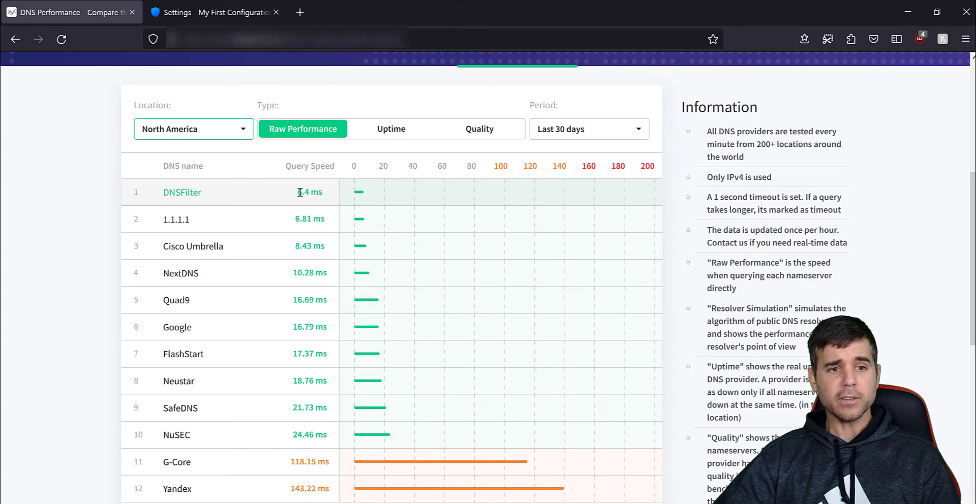
pyautogui.moveTo(295, 273)
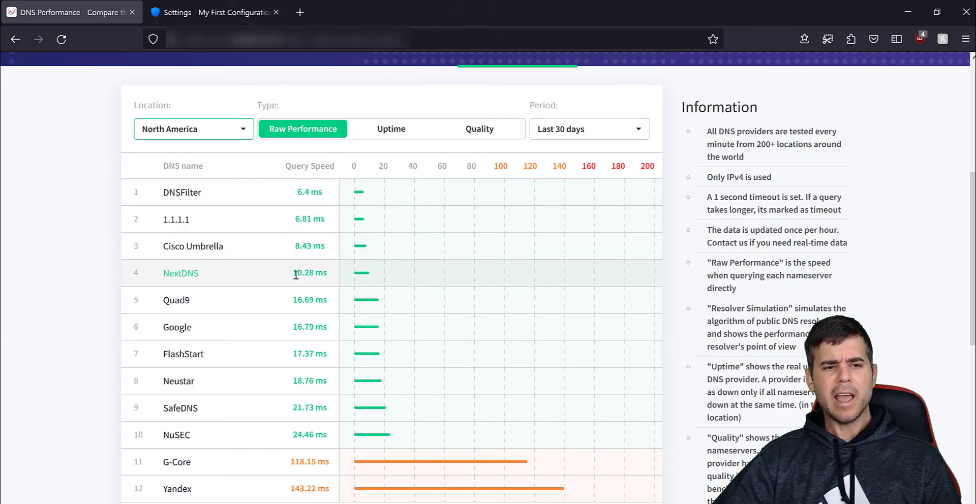
pyautogui.moveTo(279, 225)
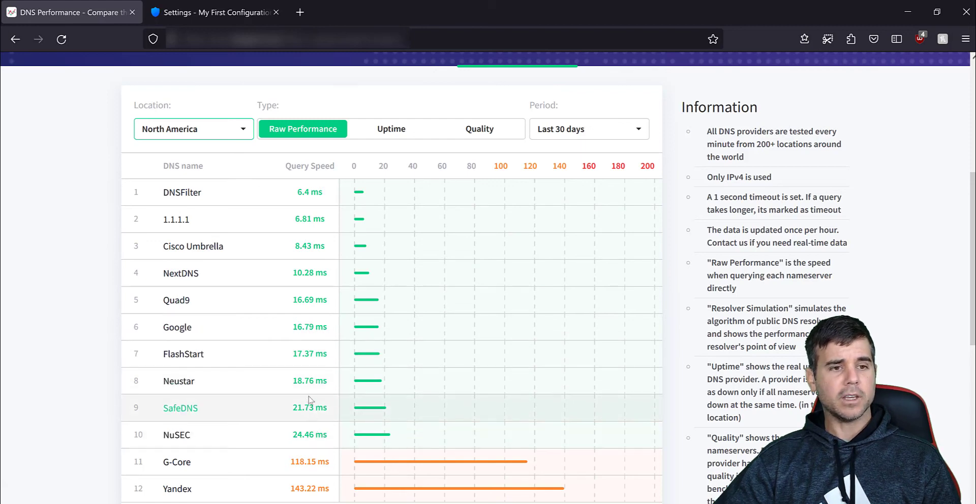
pyautogui.moveTo(299, 252)
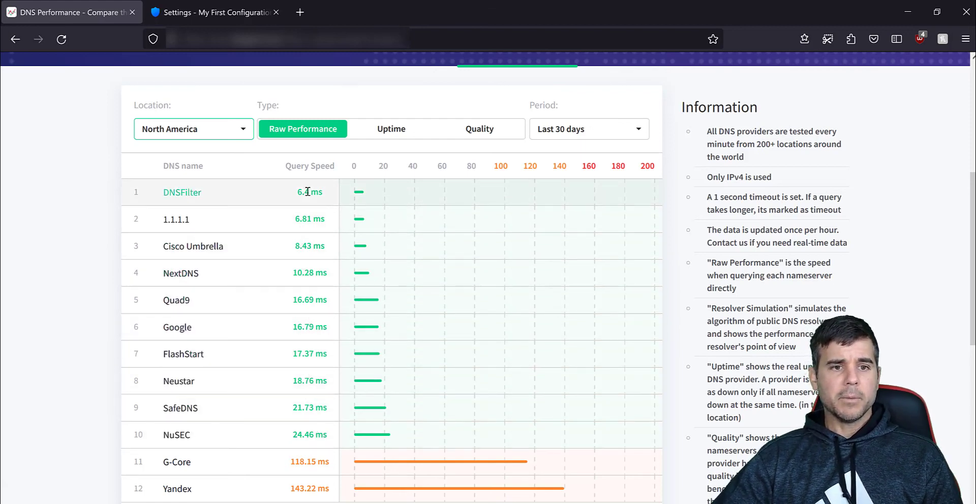
# - View DNSPerf's Uptime and Quality rankings, both showing NextDNS at 100%
pyautogui.click(391, 129)
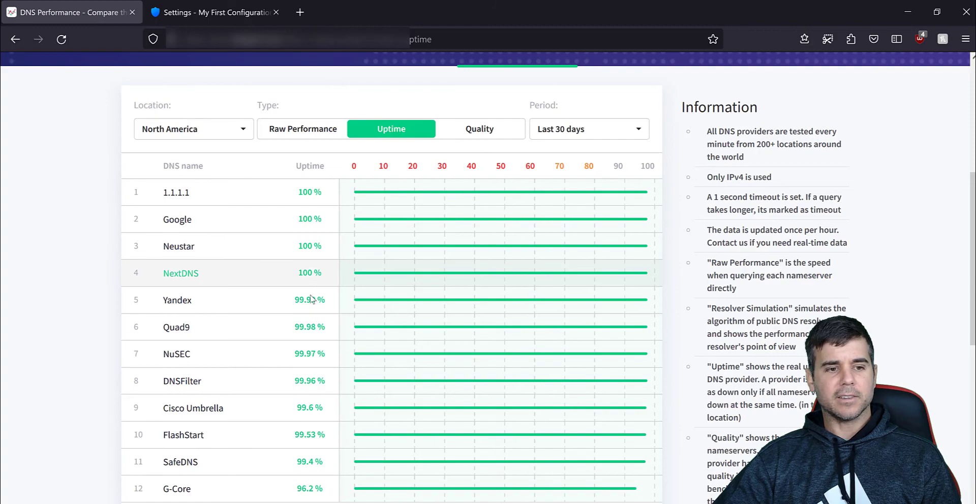
pyautogui.scroll(-3)
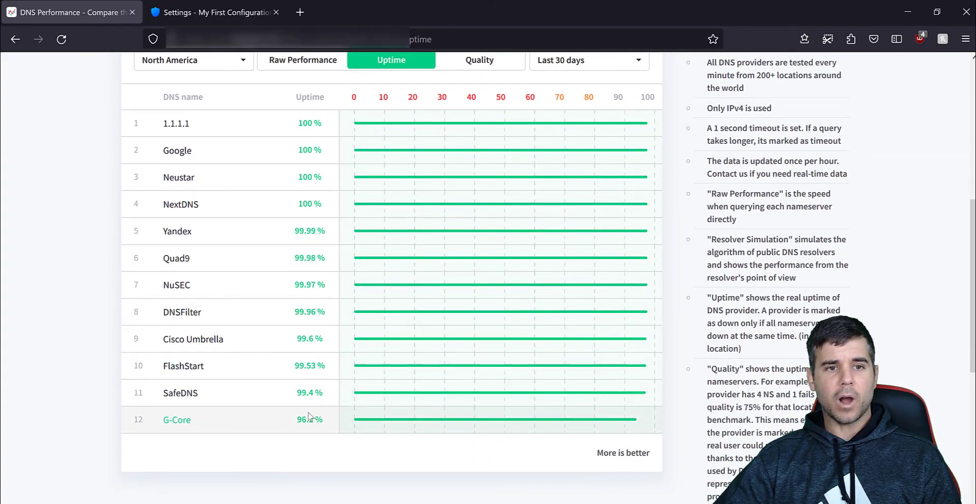
pyautogui.click(479, 129)
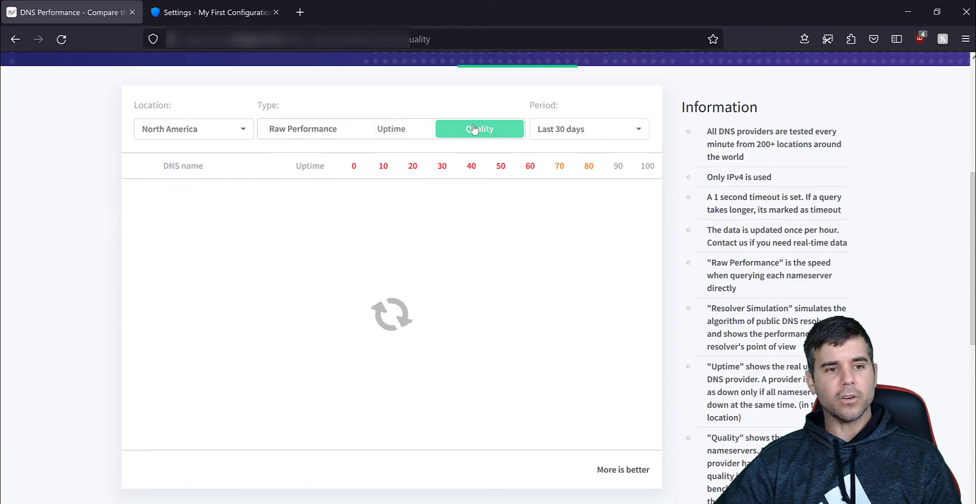
pyautogui.click(480, 129)
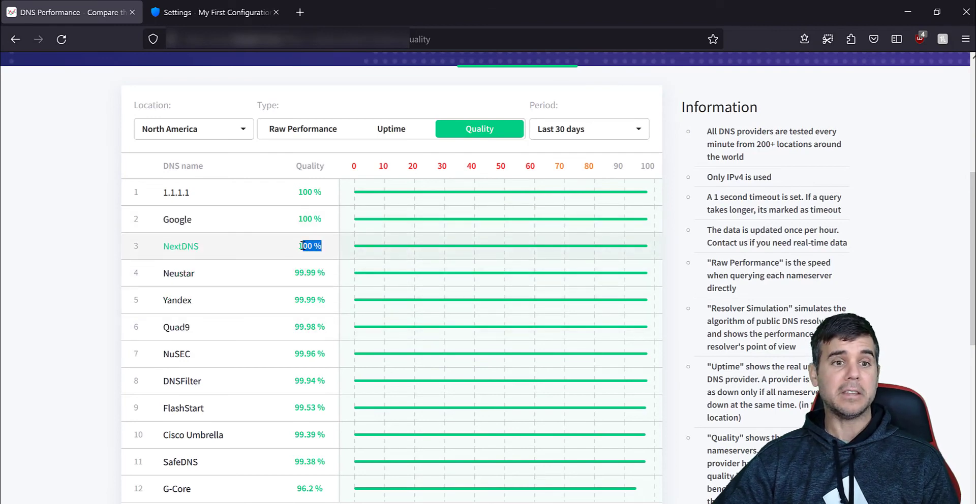
pyautogui.scroll(-3)
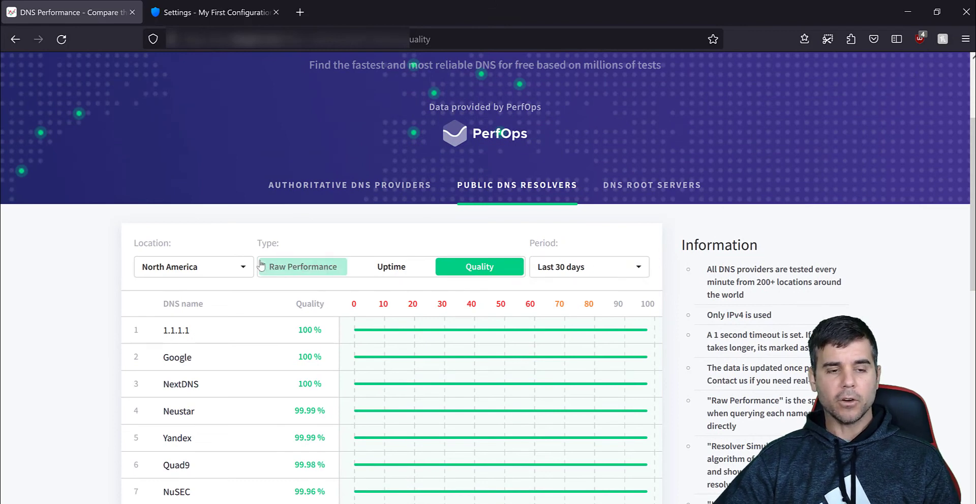
# - Revisit the Raw Performance rankings, then return to the NextDNS Settings page
pyautogui.click(302, 267)
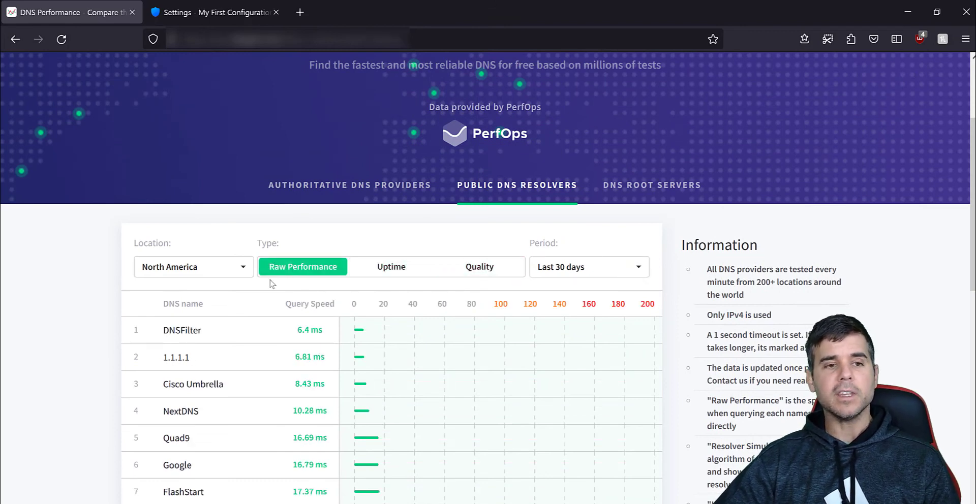
pyautogui.scroll(-3)
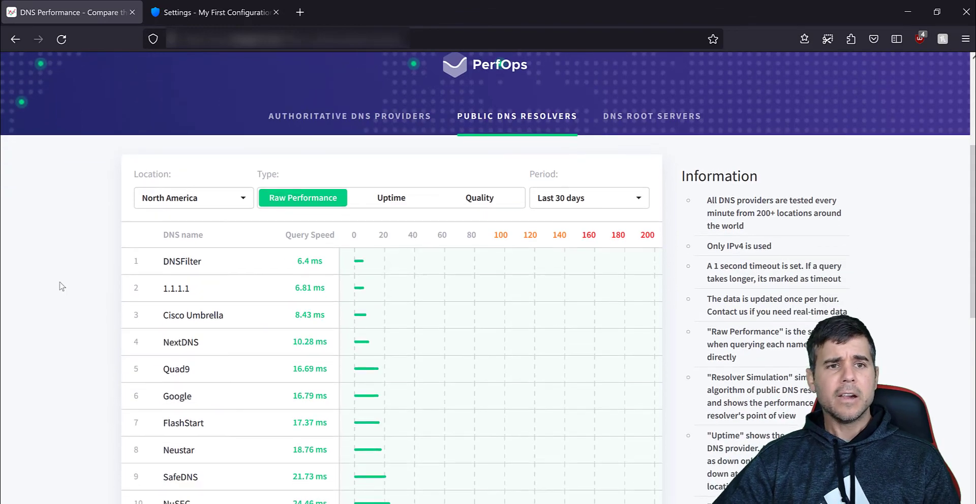
pyautogui.scroll(-3)
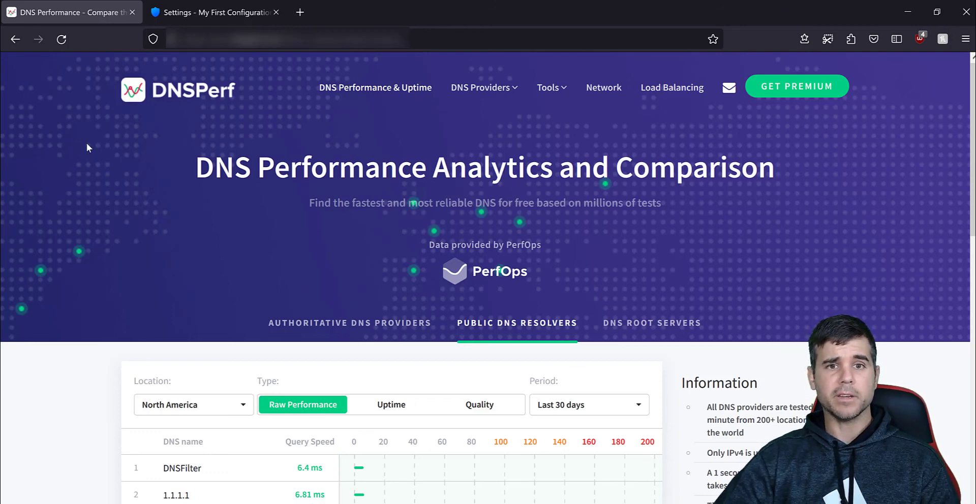
pyautogui.click(215, 12)
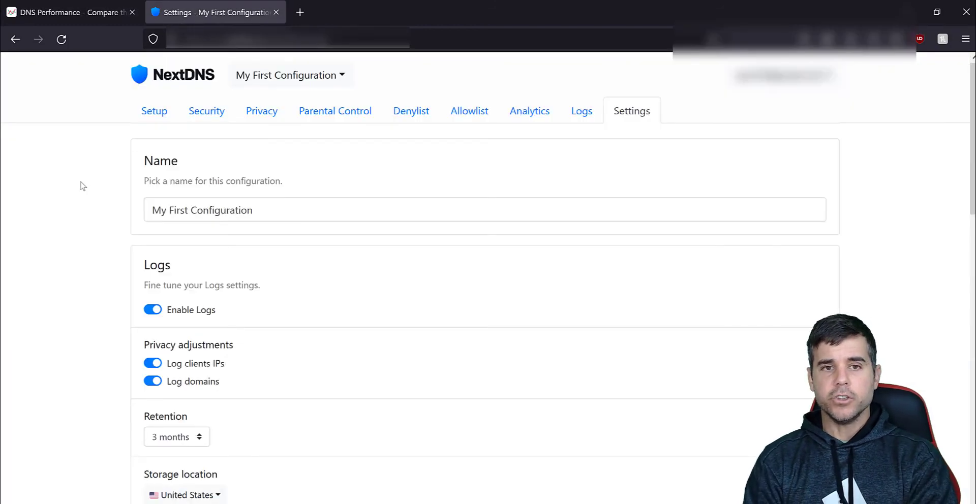